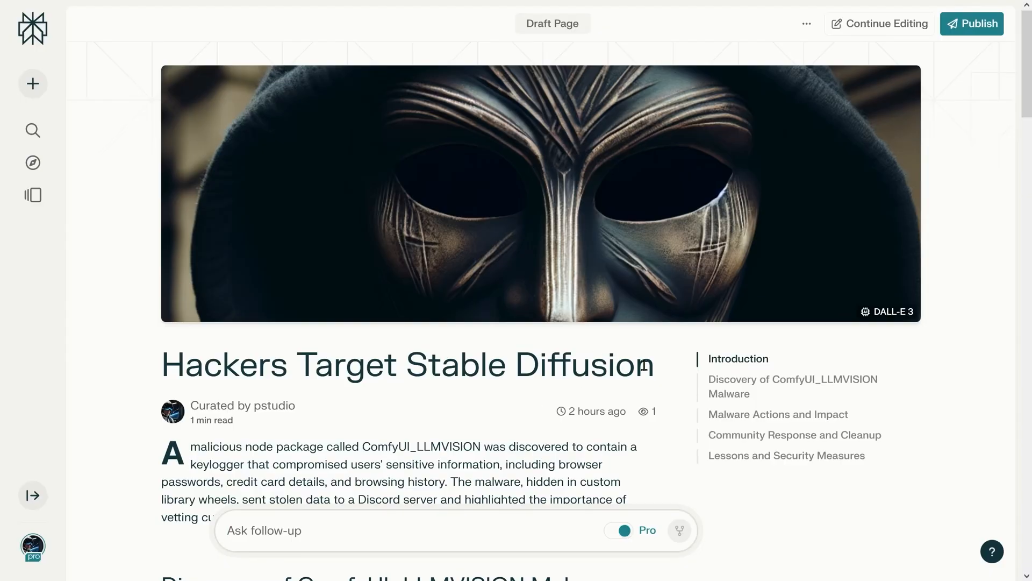
# - Go from the article to the git-scm Downloads page for the Git 2.45.2 Windows release
pyautogui.tripleClick(406, 365)
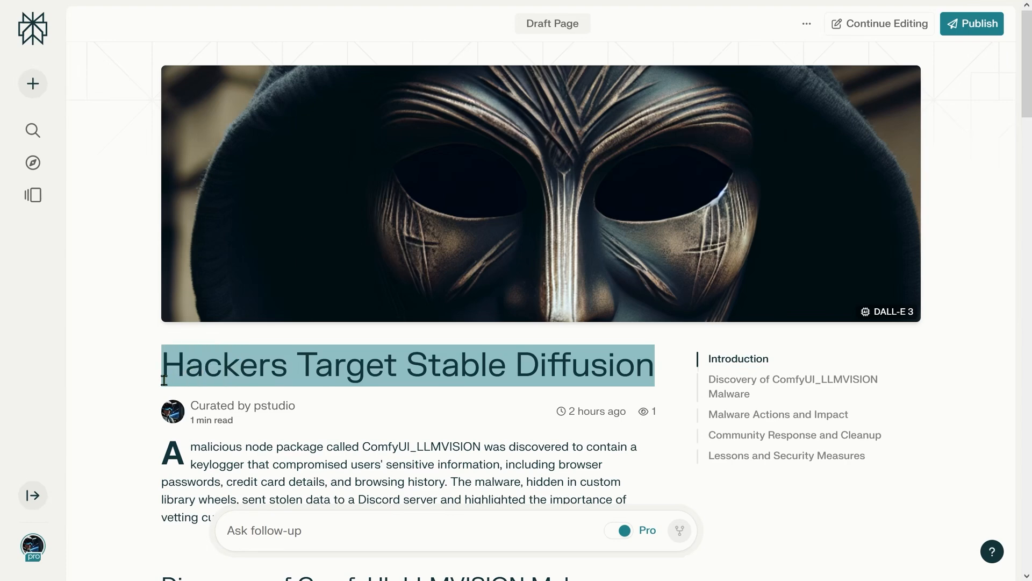
pyautogui.moveTo(460, 378)
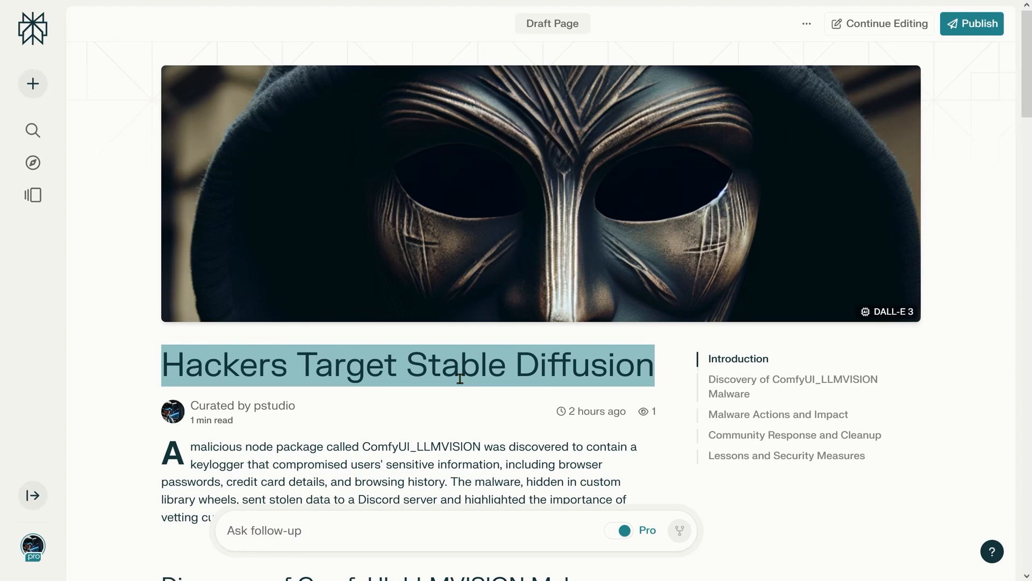
pyautogui.moveTo(474, 380)
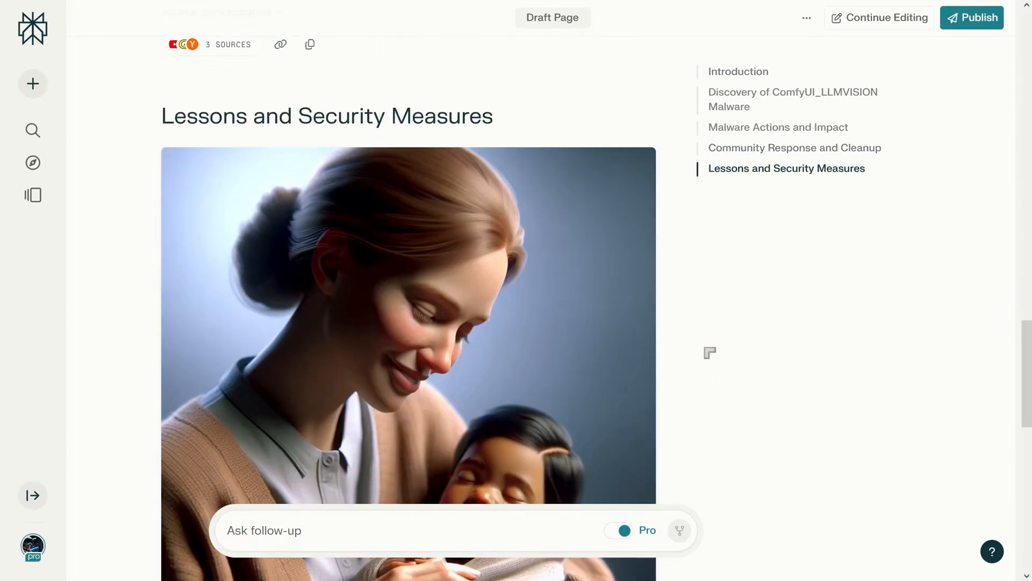
pyautogui.scroll(-3)
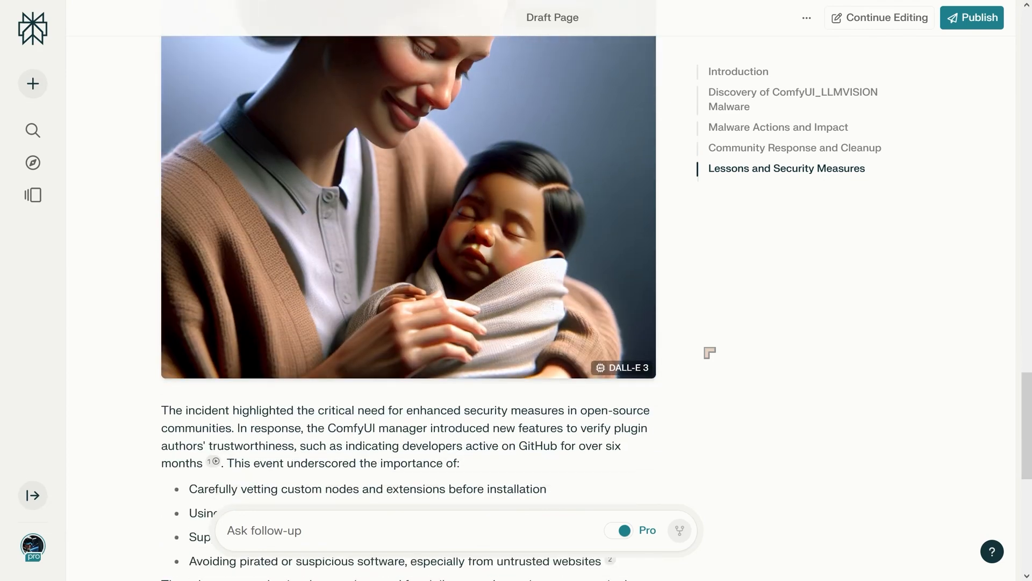
pyautogui.scroll(-3)
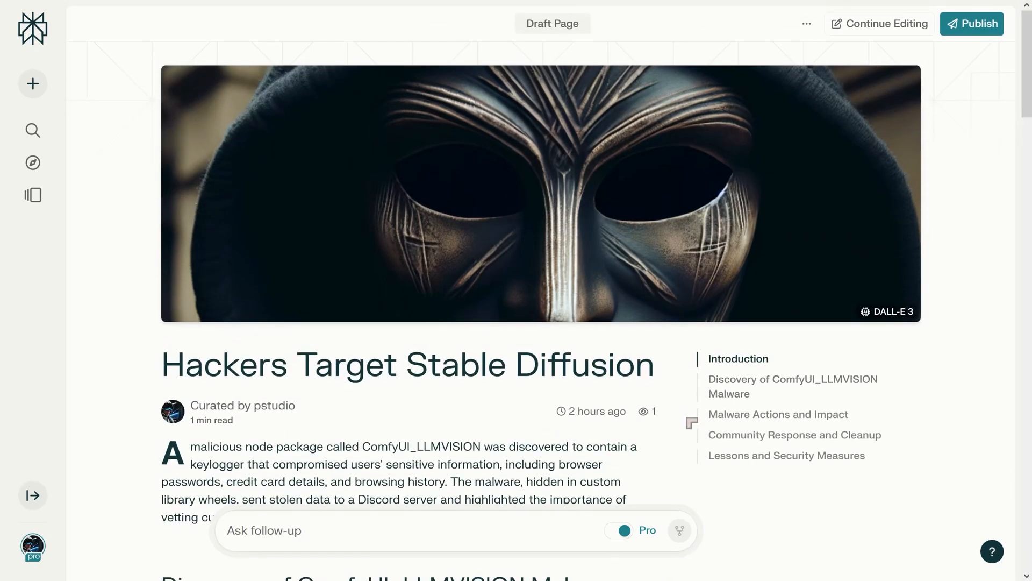
pyautogui.moveTo(642, 411)
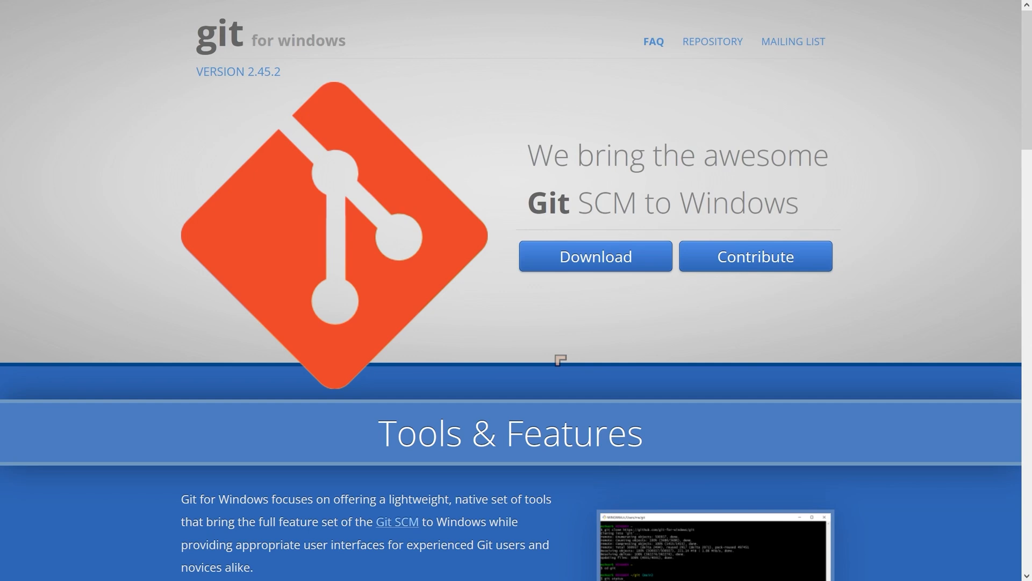
pyautogui.moveTo(603, 361)
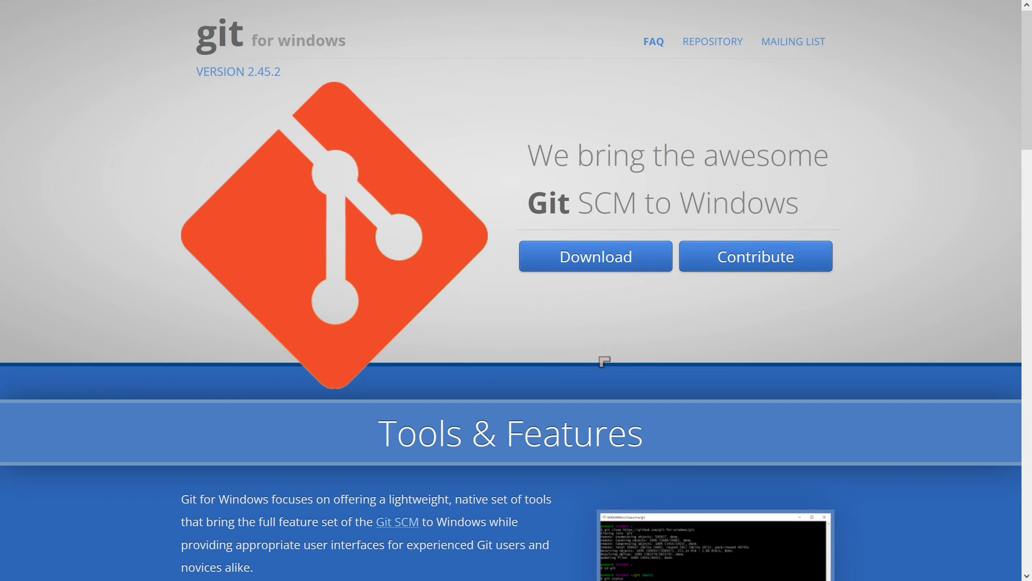
pyautogui.moveTo(571, 378)
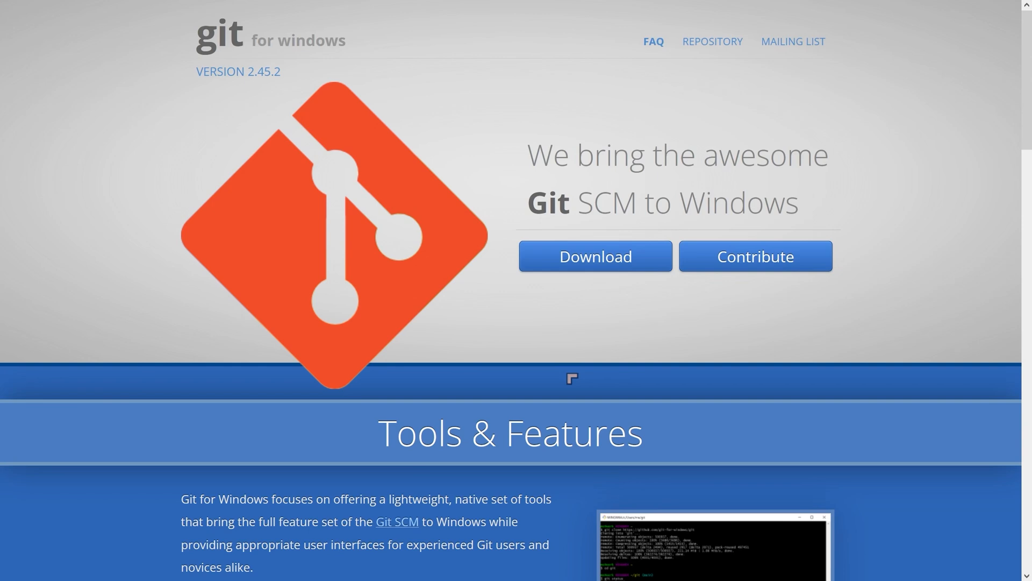
pyautogui.moveTo(486, 337)
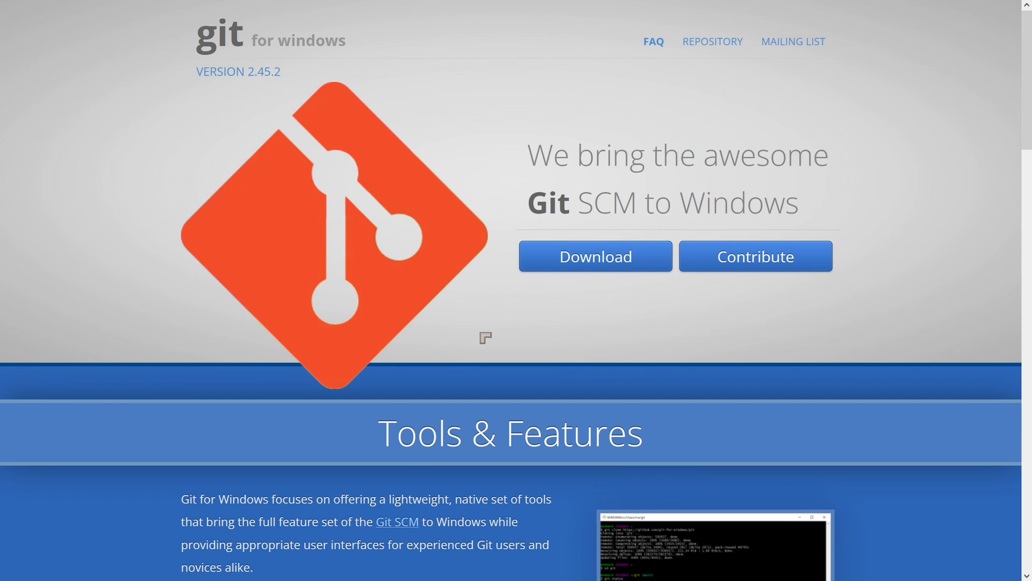
pyautogui.moveTo(538, 343)
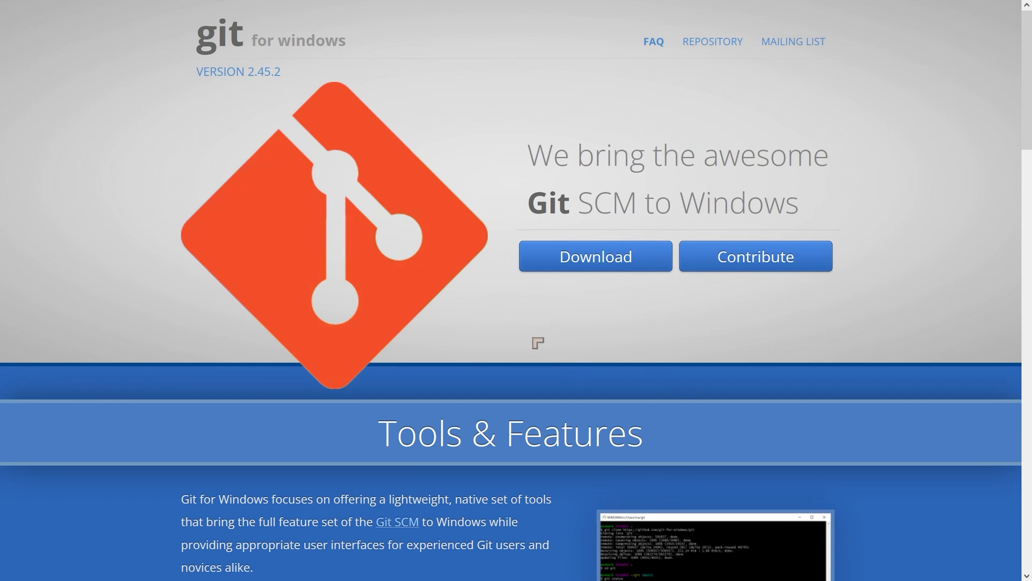
pyautogui.click(593, 255)
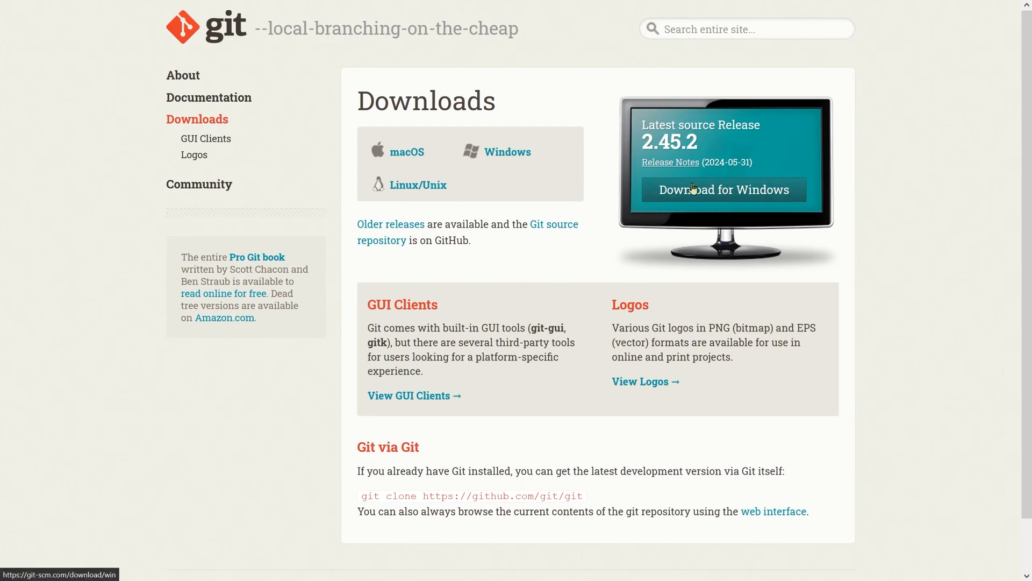
pyautogui.click(724, 189)
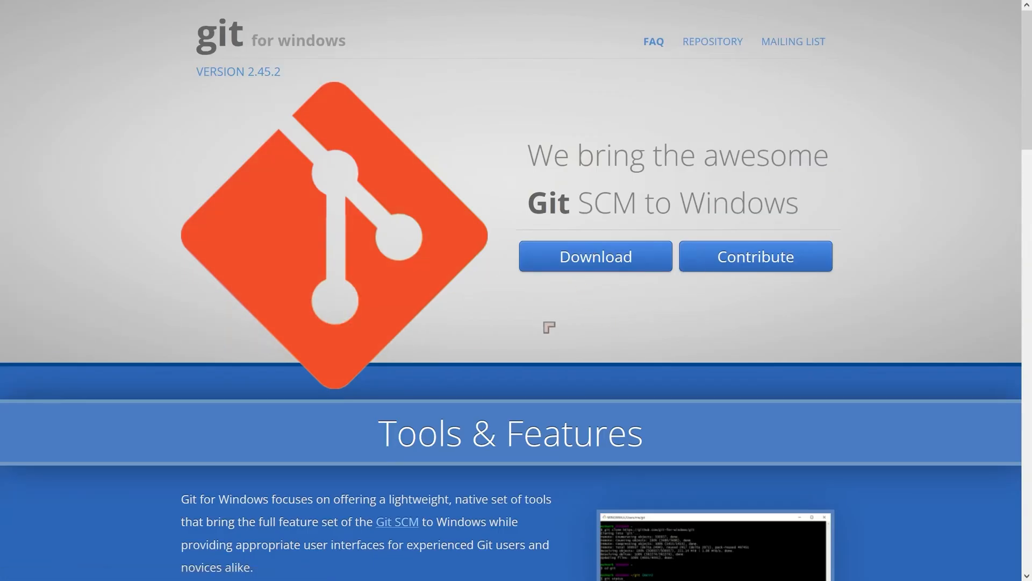
pyautogui.moveTo(648, 339)
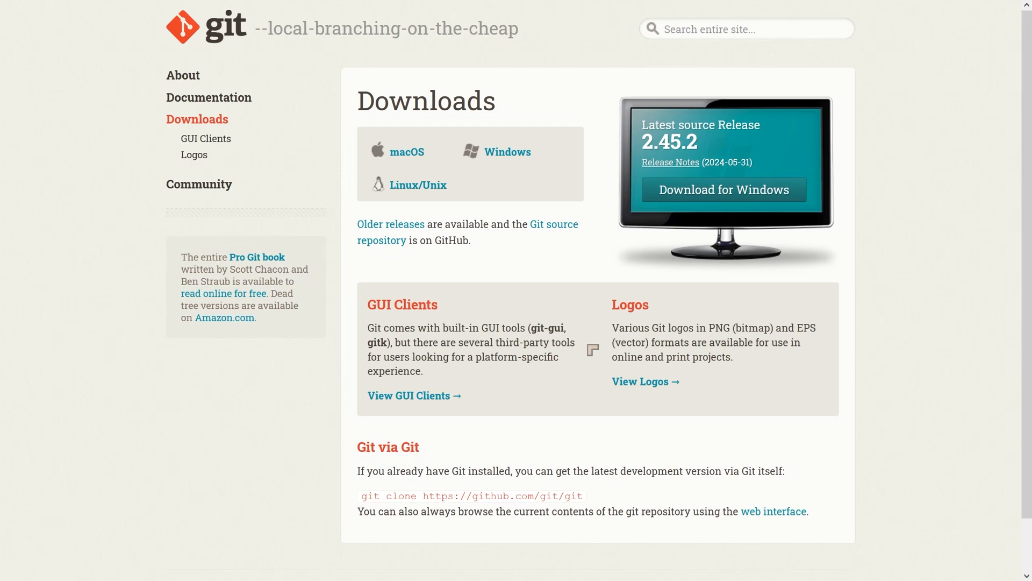
pyautogui.moveTo(588, 344)
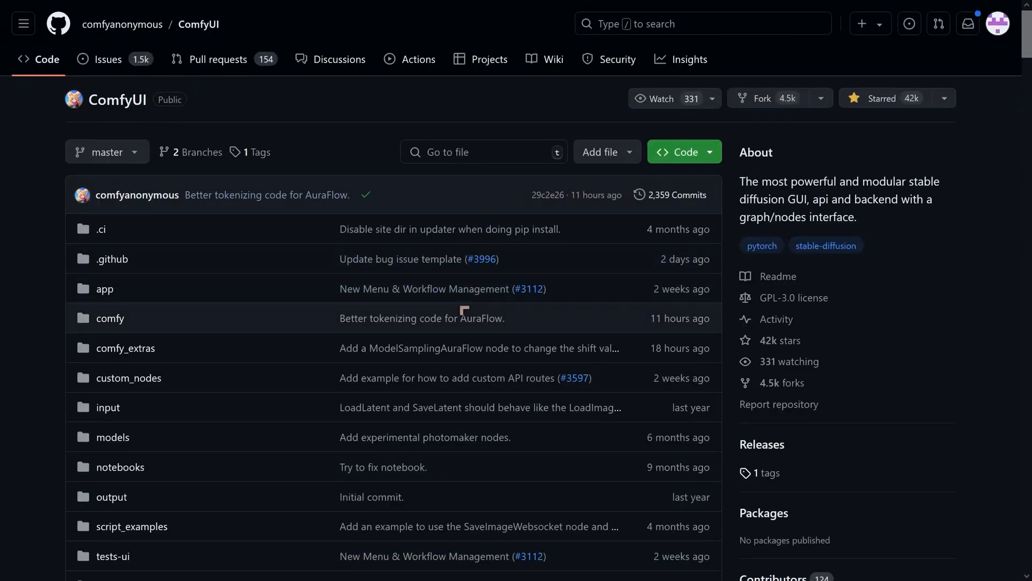
pyautogui.moveTo(422, 317)
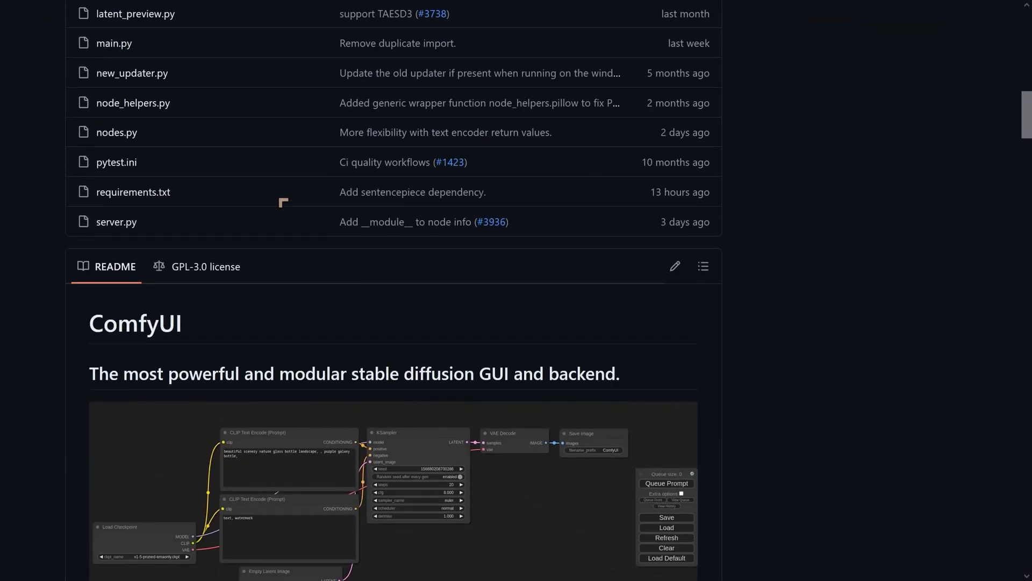
# - Scroll the ComfyUI README down to Installing and mark the Windows heading
pyautogui.scroll(-3)
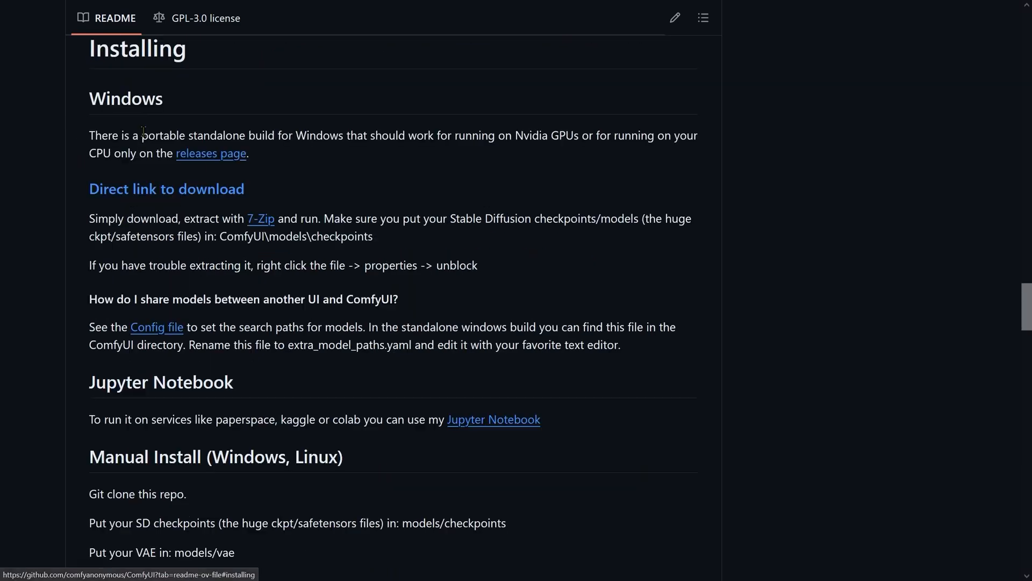
pyautogui.moveTo(126, 98)
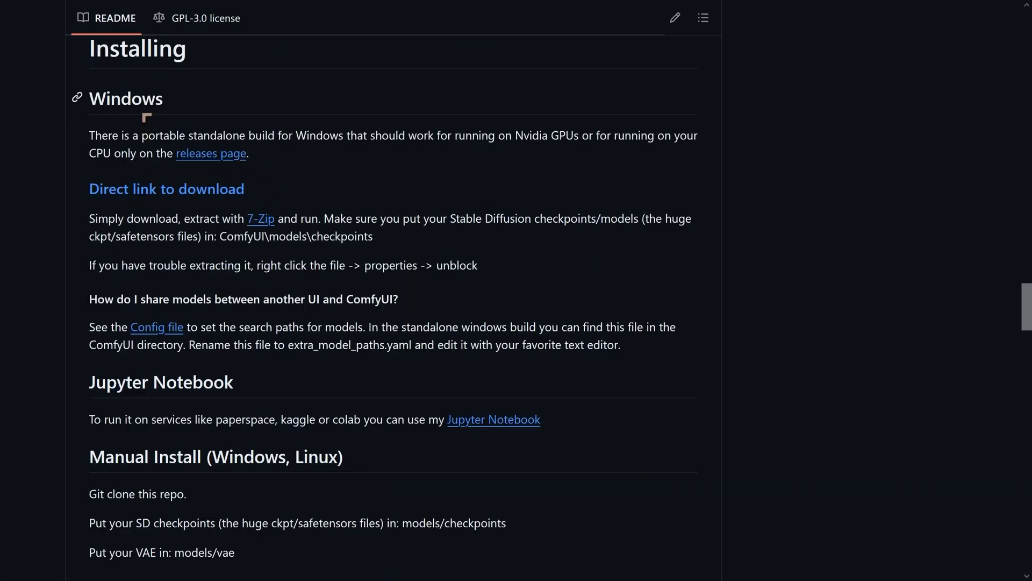
pyautogui.doubleClick(125, 97)
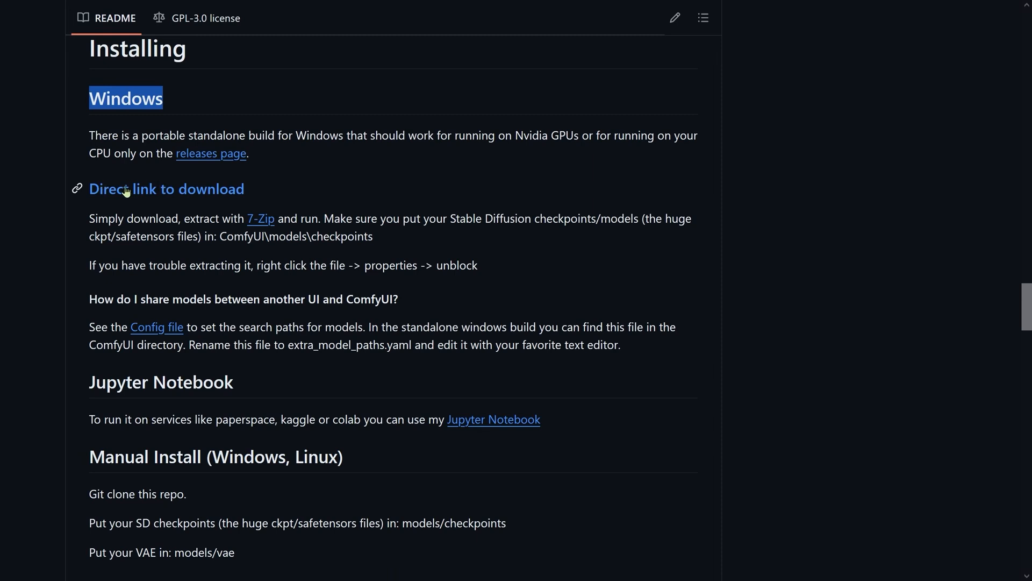
pyautogui.moveTo(140, 197)
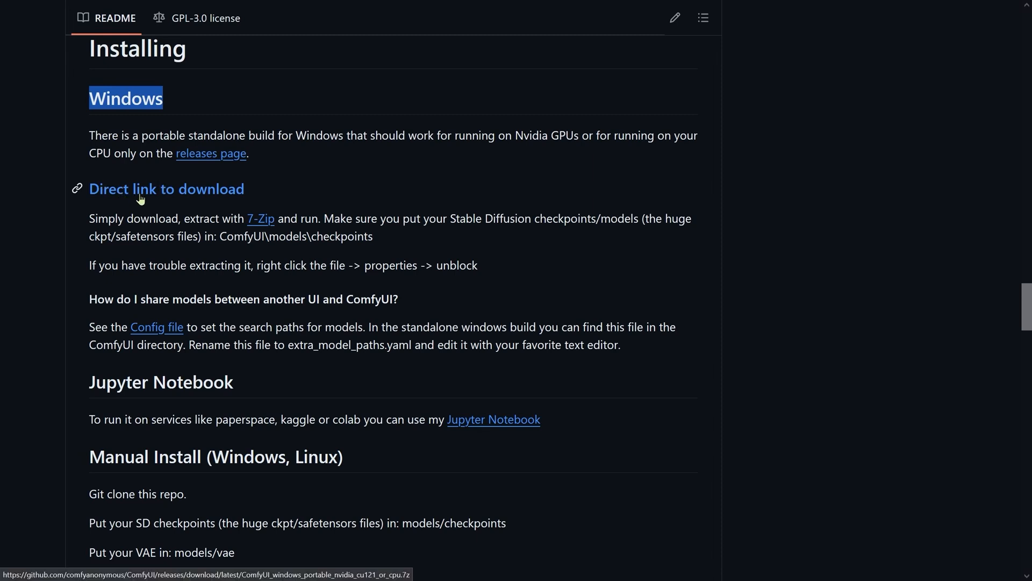
pyautogui.moveTo(163, 199)
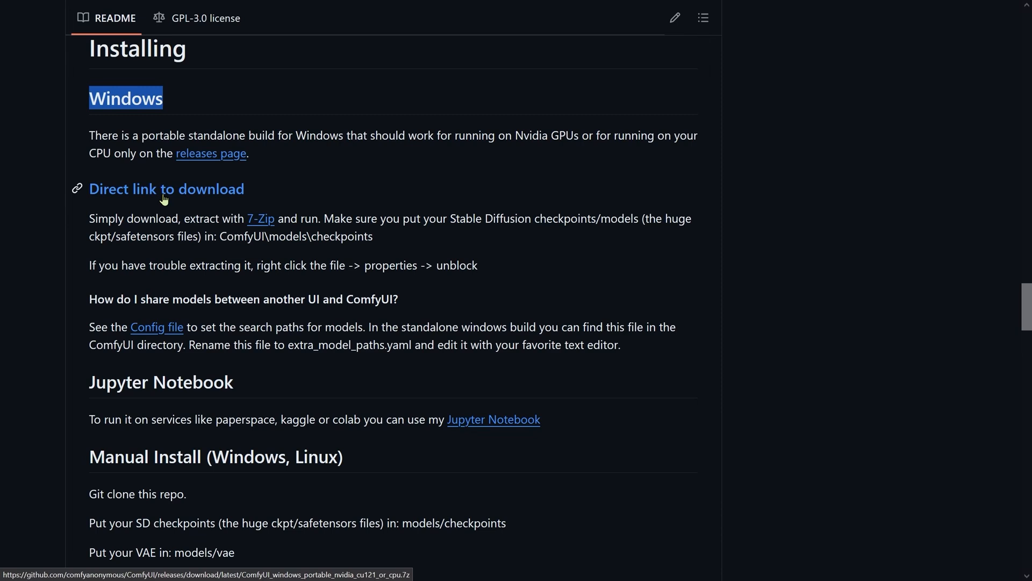
pyautogui.moveTo(198, 241)
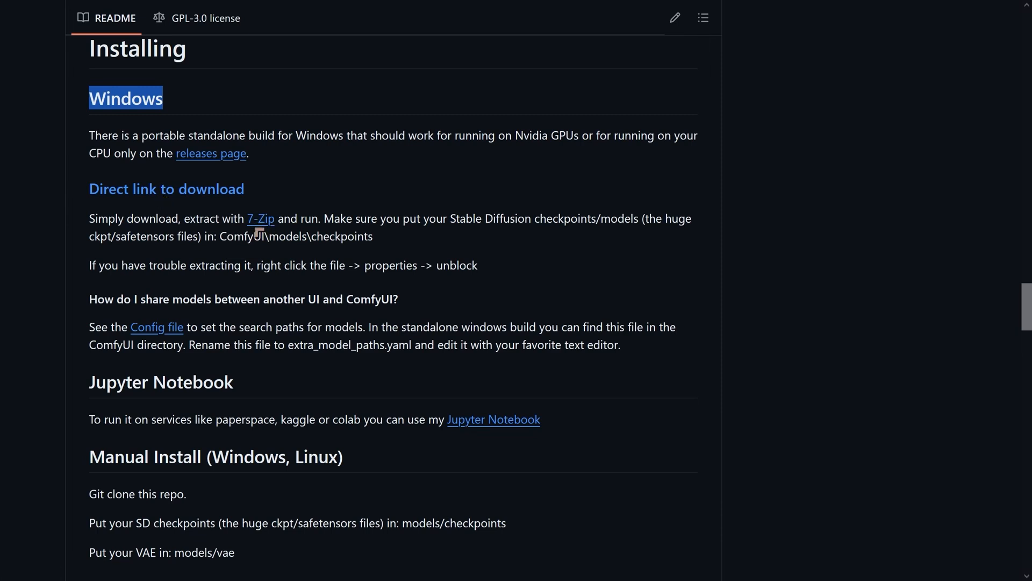
pyautogui.moveTo(260, 224)
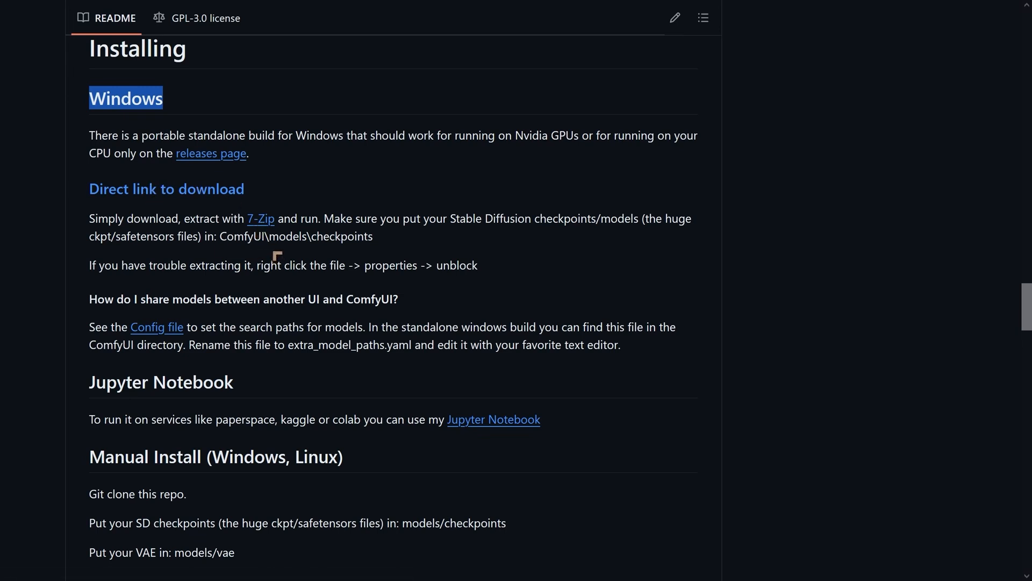
pyautogui.moveTo(260, 218)
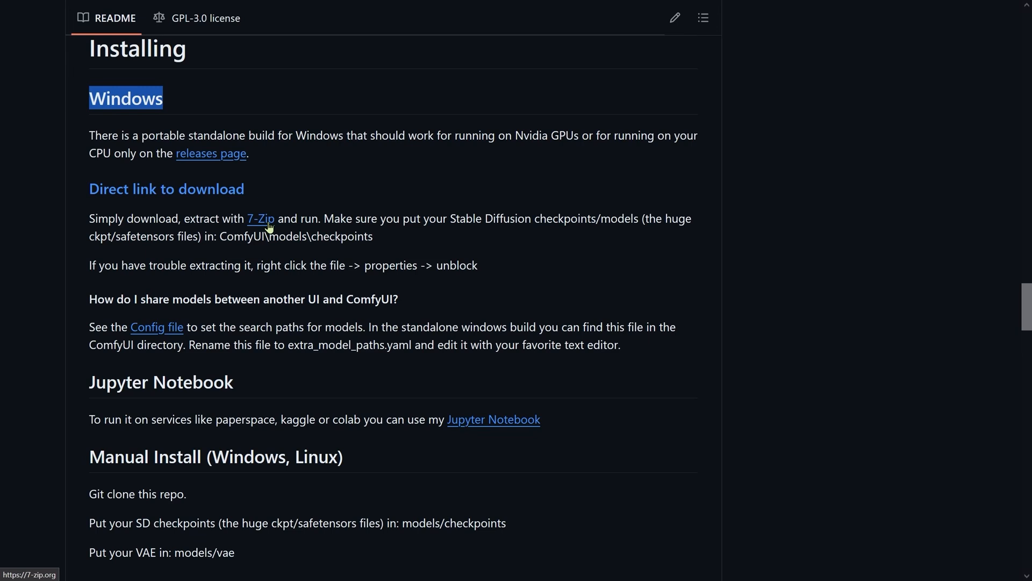
pyautogui.moveTo(269, 229)
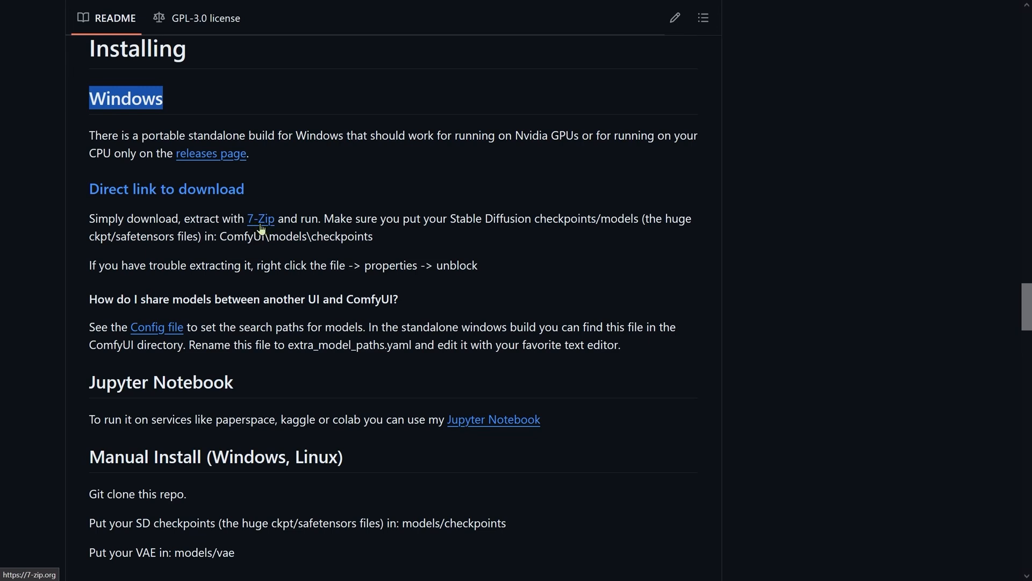
pyautogui.moveTo(256, 230)
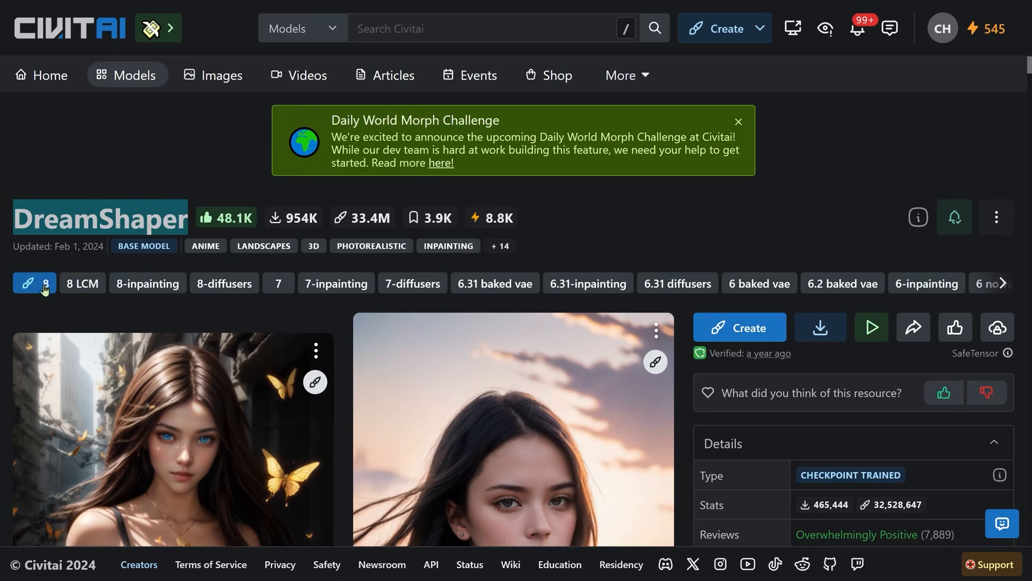
# - Scroll through the Civitai DreamShaper model page with version 8 selected
pyautogui.scroll(-3)
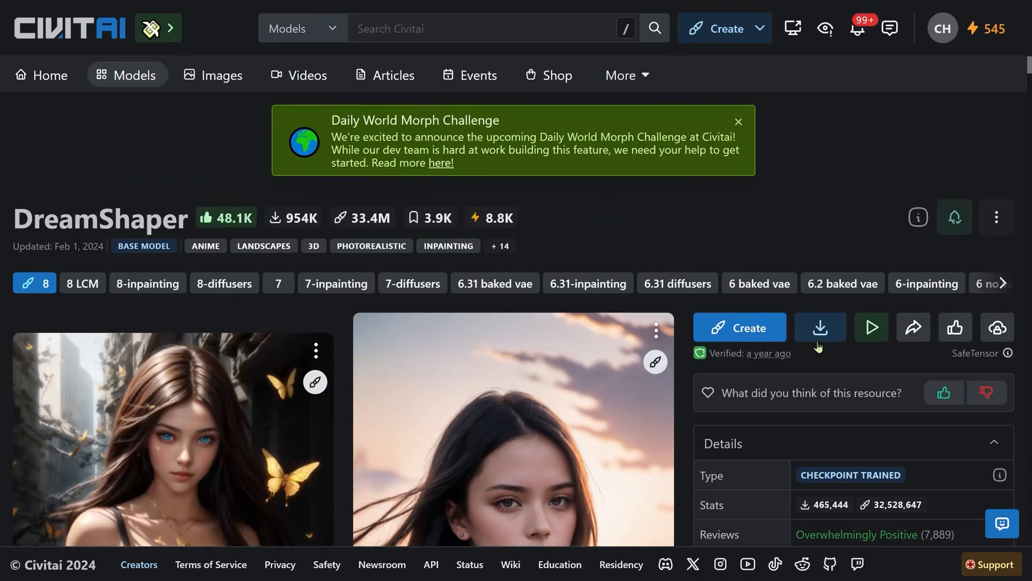
pyautogui.scroll(-3)
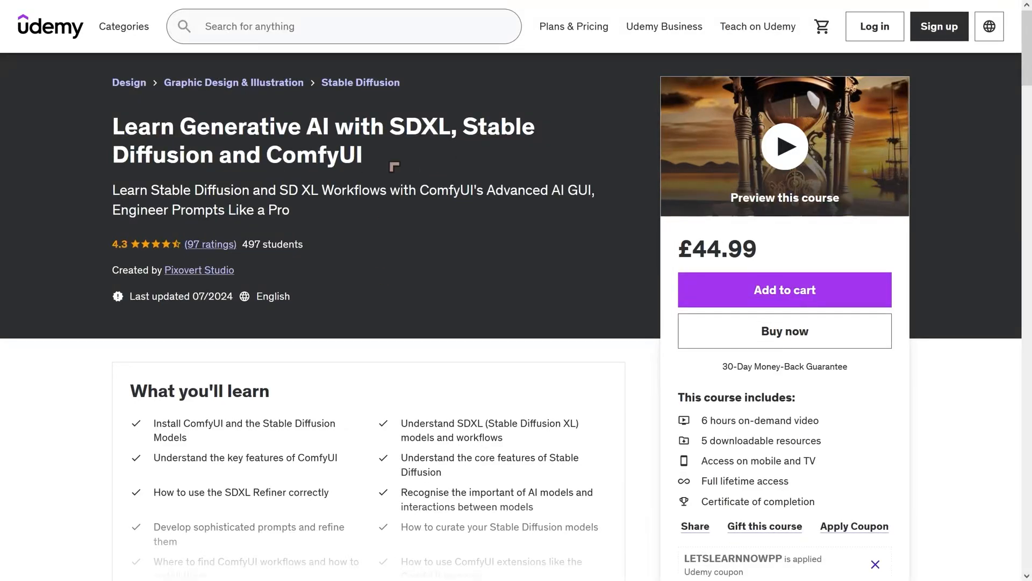
pyautogui.moveTo(372, 181)
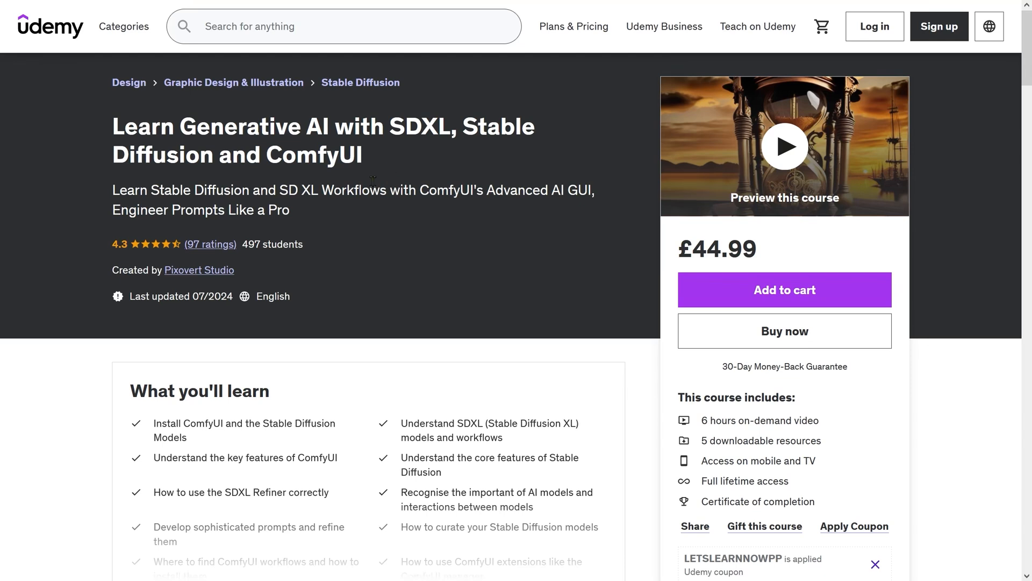
pyautogui.moveTo(348, 281)
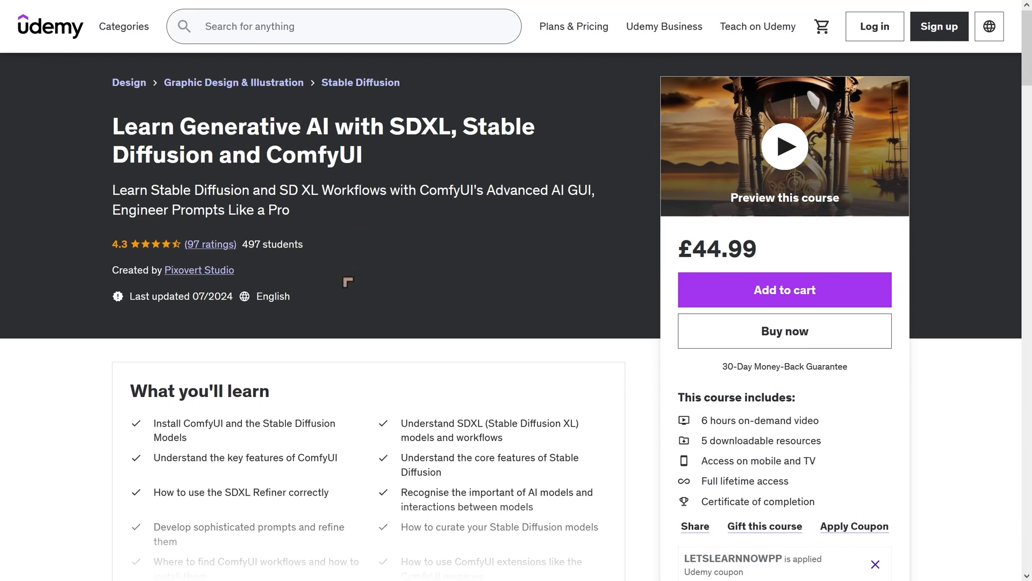
pyautogui.moveTo(339, 485)
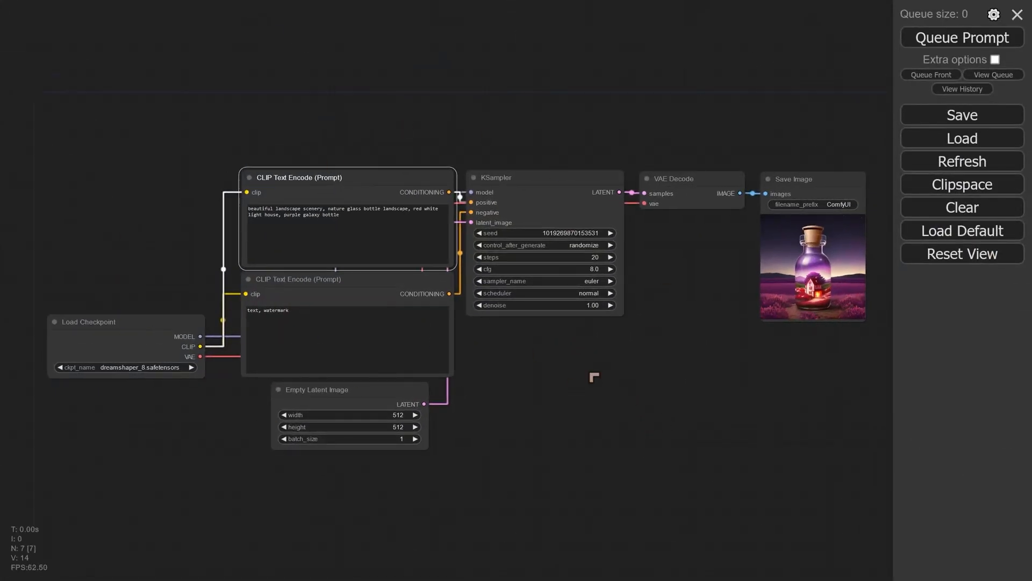
# - Switch to the ComfyUI tab showing the default node graph and Save Image preview
pyautogui.click(962, 38)
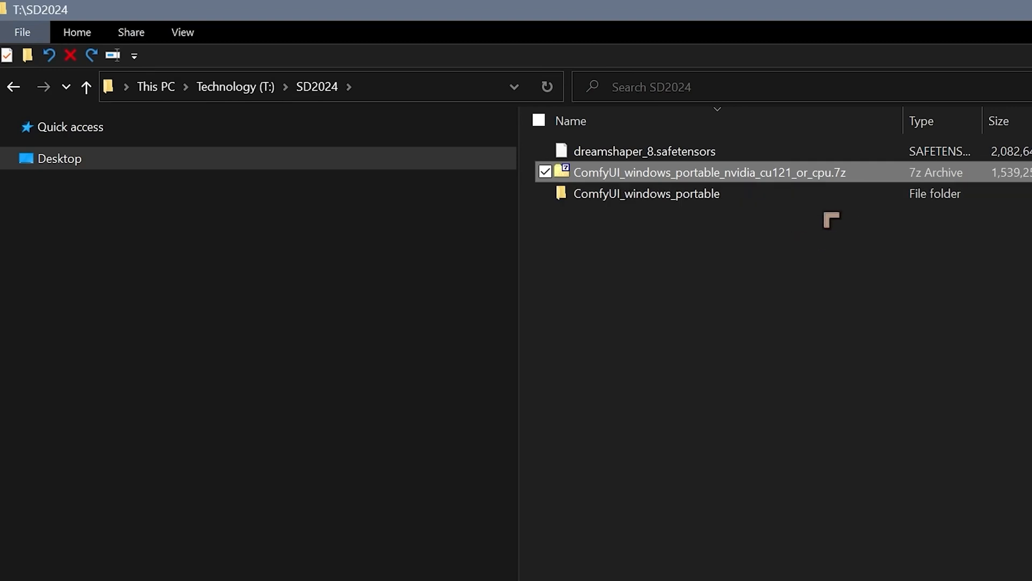
# - Extract ComfyUI_windows_portable.7z in place with 7-Zip Extract Here, then deselect it
pyautogui.click(644, 150)
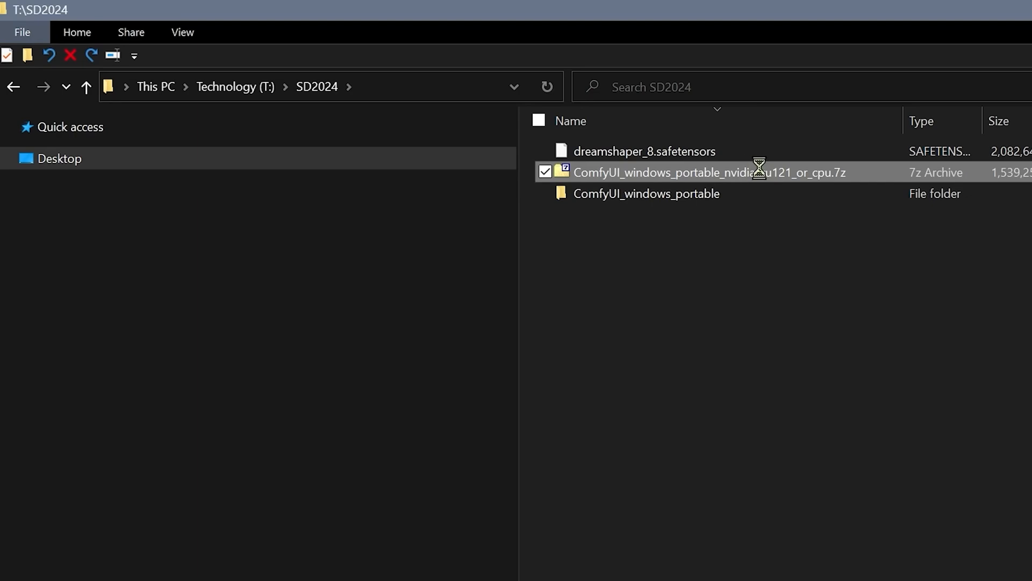
pyautogui.rightClick(692, 172)
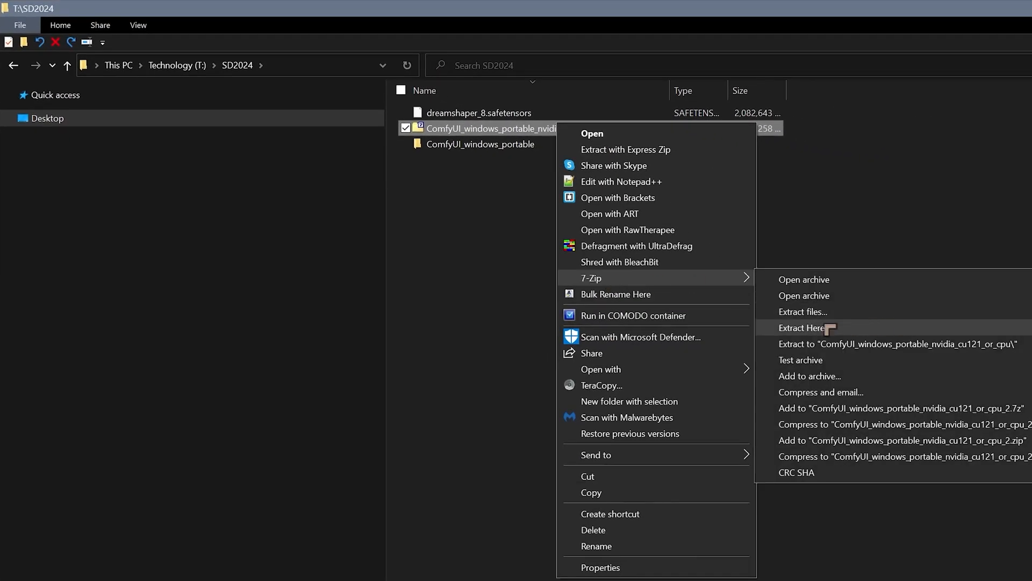
pyautogui.click(803, 328)
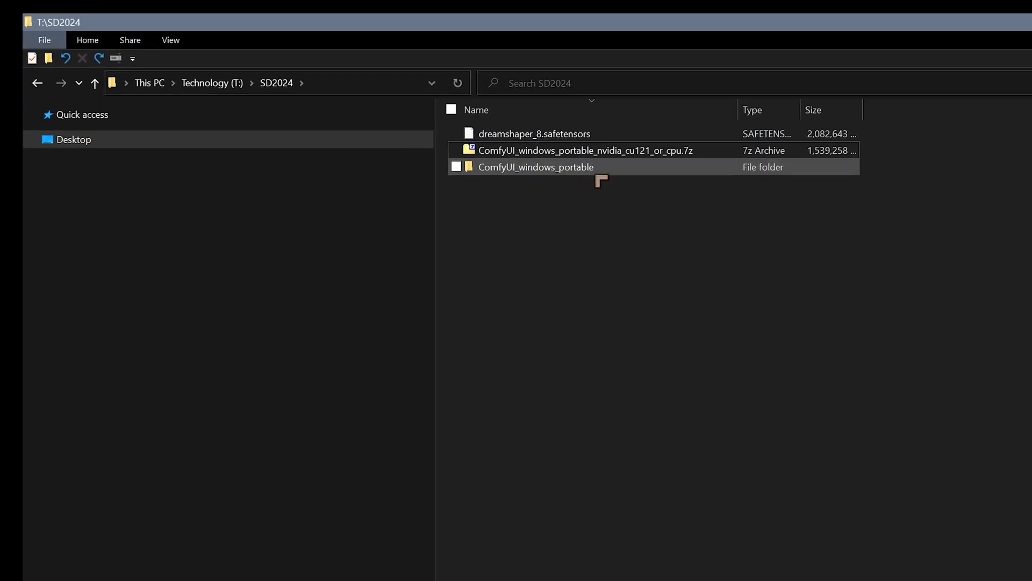
pyautogui.moveTo(646, 193)
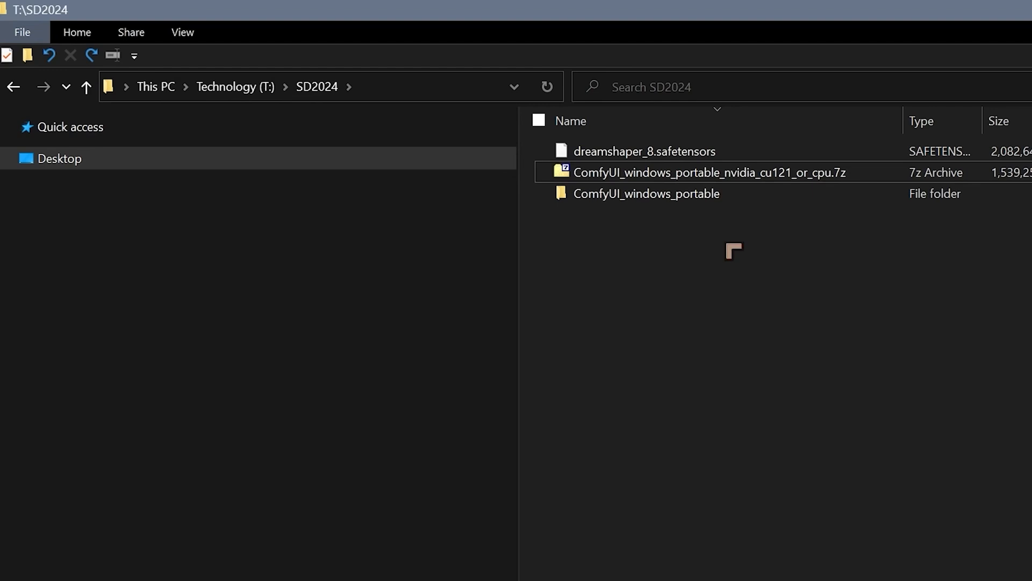
pyautogui.click(646, 193)
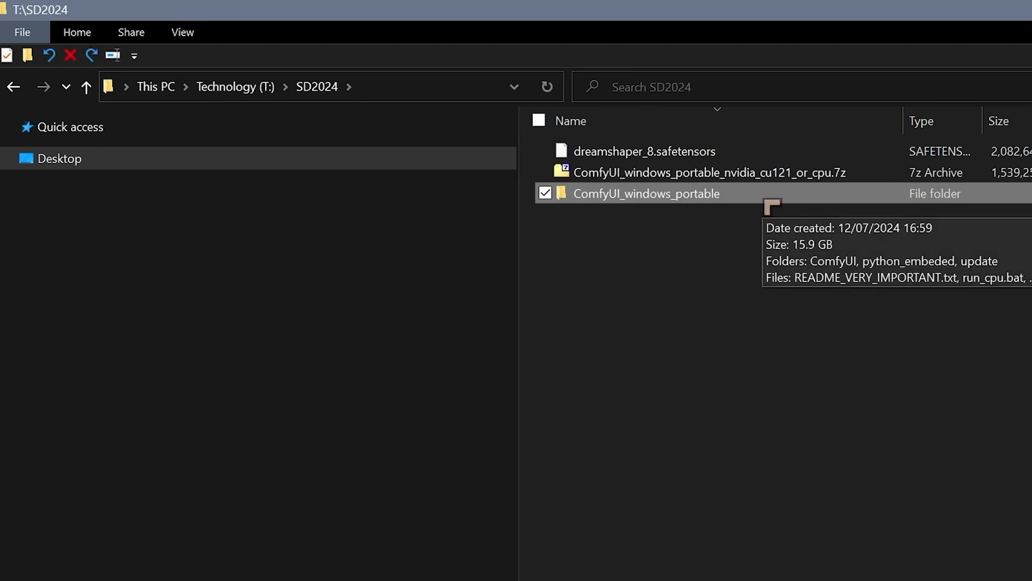
# - Enter ComfyUI_windows_portable and its update folder listing update.py and two batch files
pyautogui.doubleClick(646, 193)
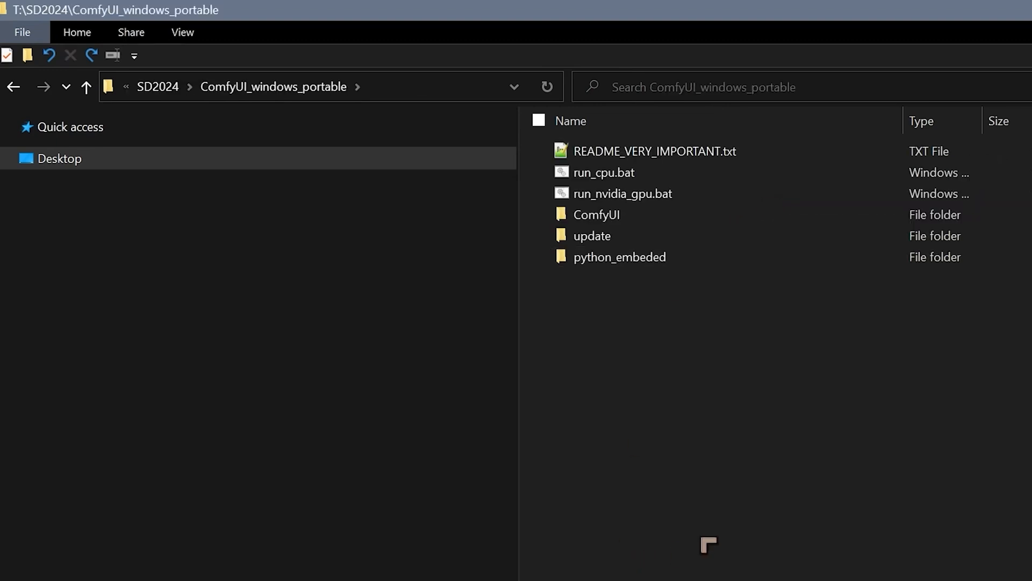
pyautogui.click(654, 150)
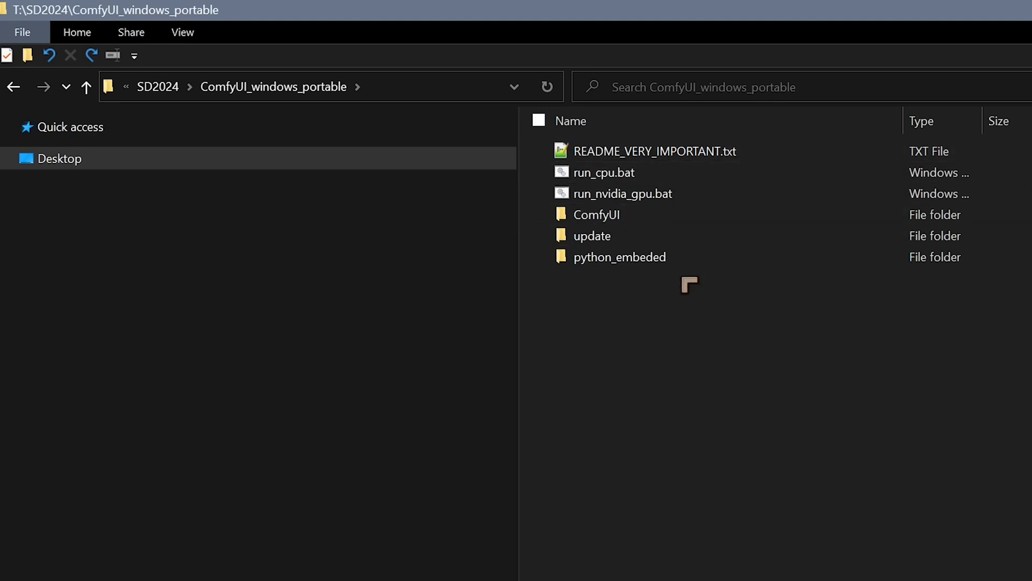
pyautogui.click(596, 214)
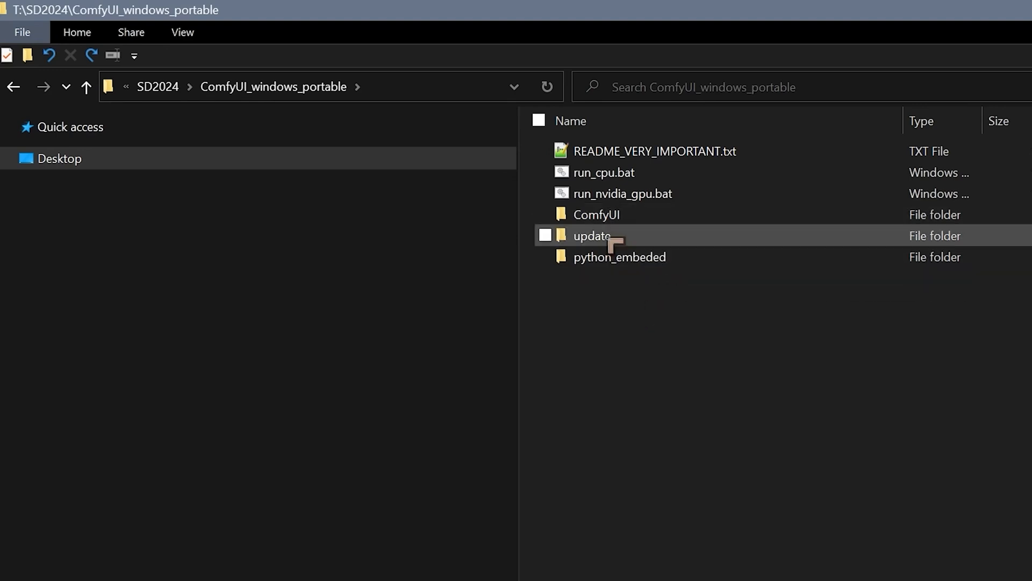
pyautogui.moveTo(600, 236)
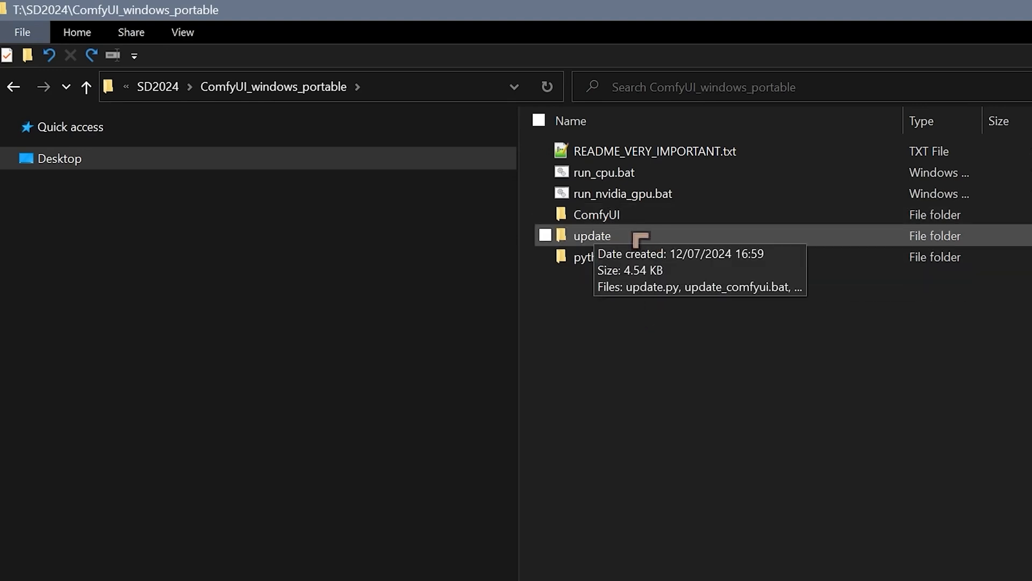
pyautogui.doubleClick(596, 235)
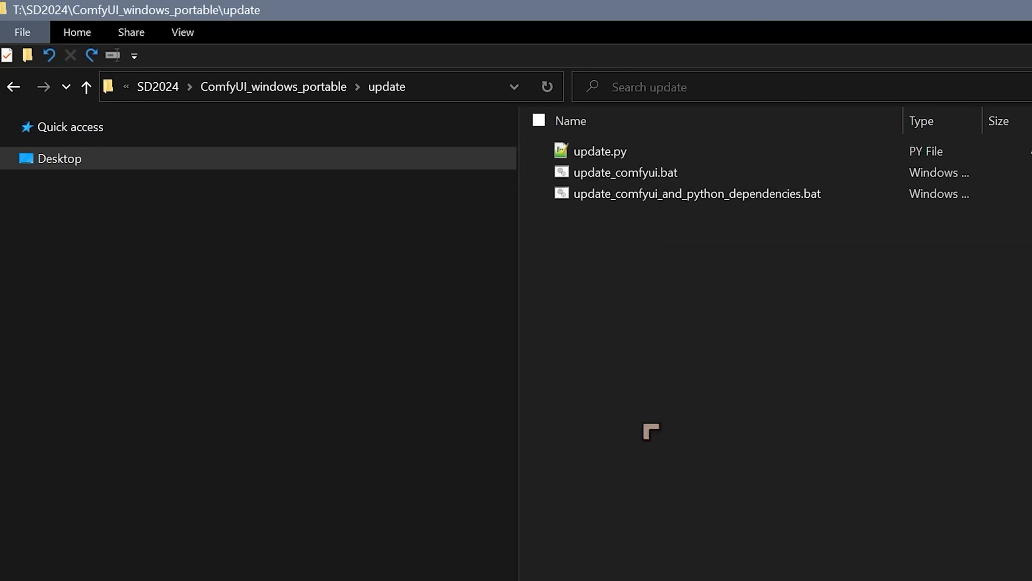
pyautogui.moveTo(710, 502)
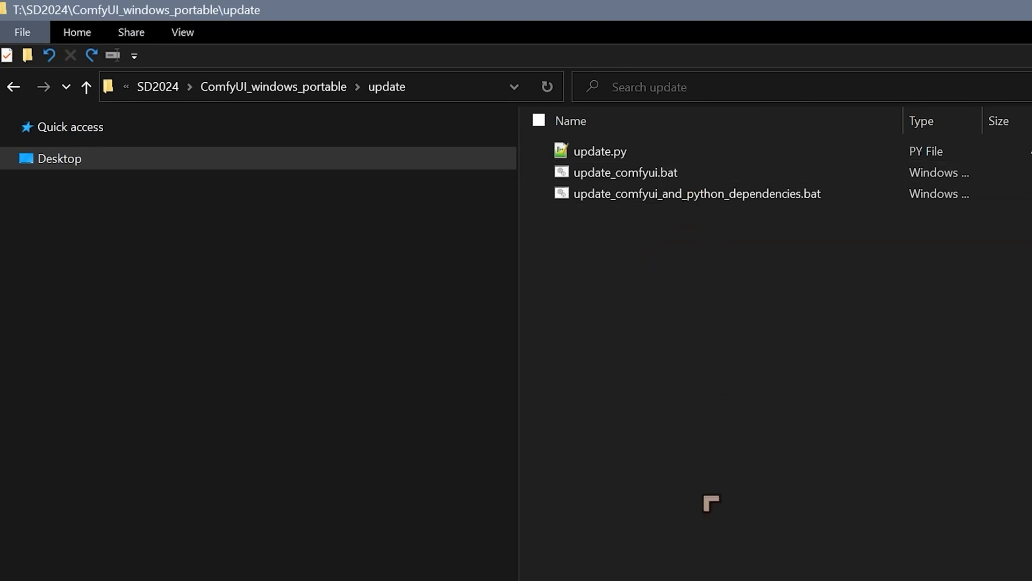
pyautogui.moveTo(701, 382)
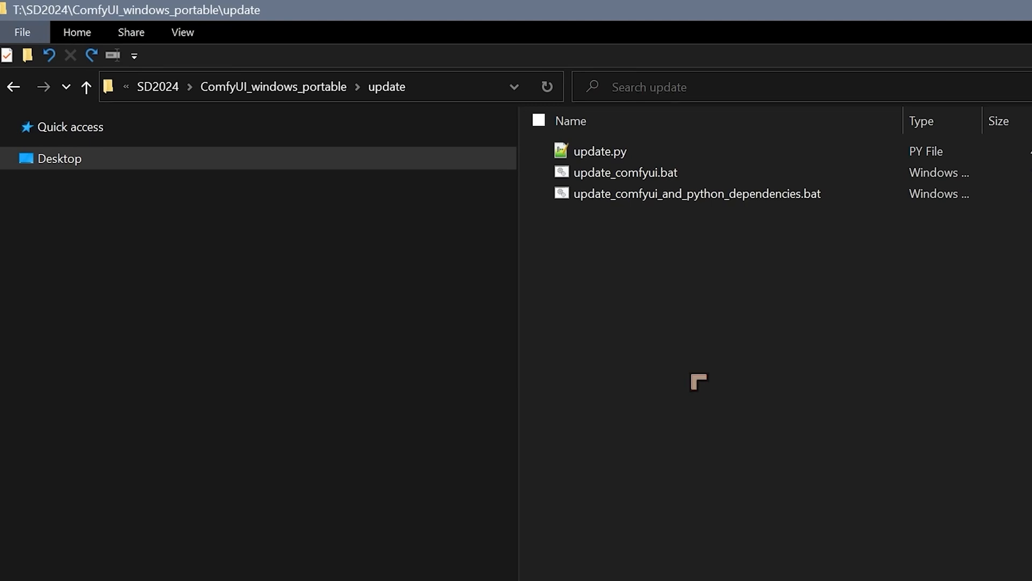
pyautogui.moveTo(684, 382)
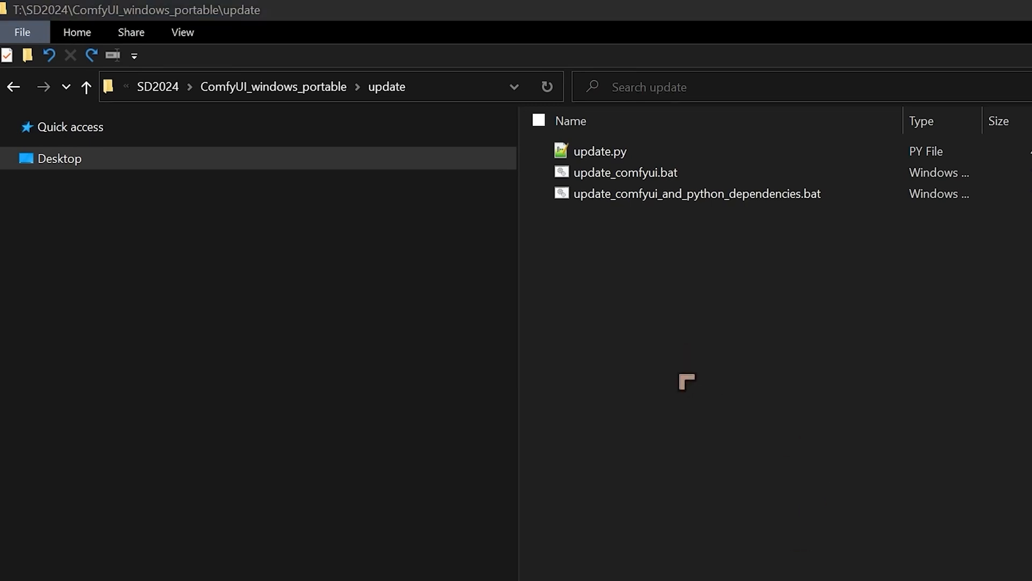
pyautogui.moveTo(660, 268)
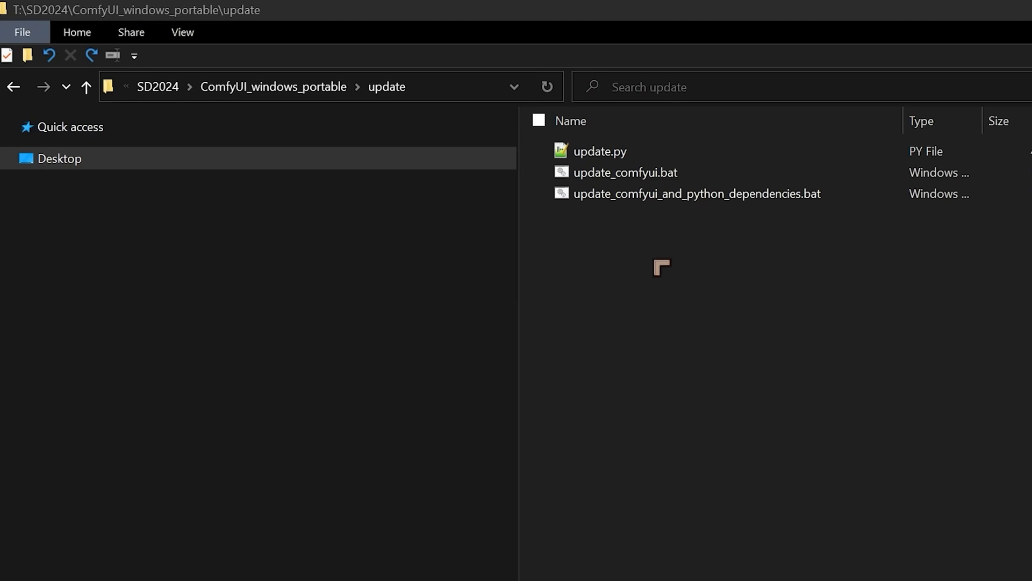
pyautogui.click(625, 172)
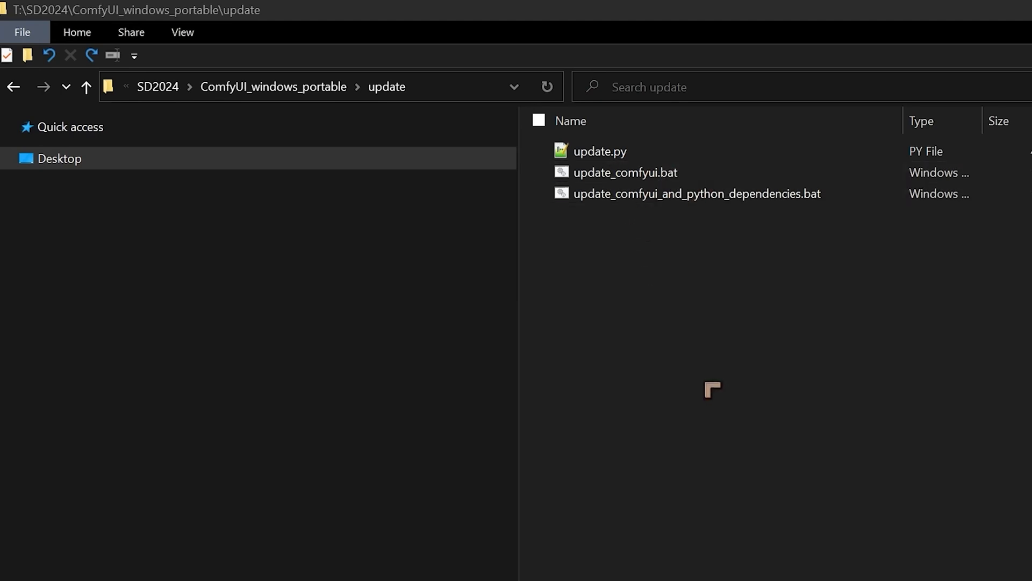
pyautogui.moveTo(633, 218)
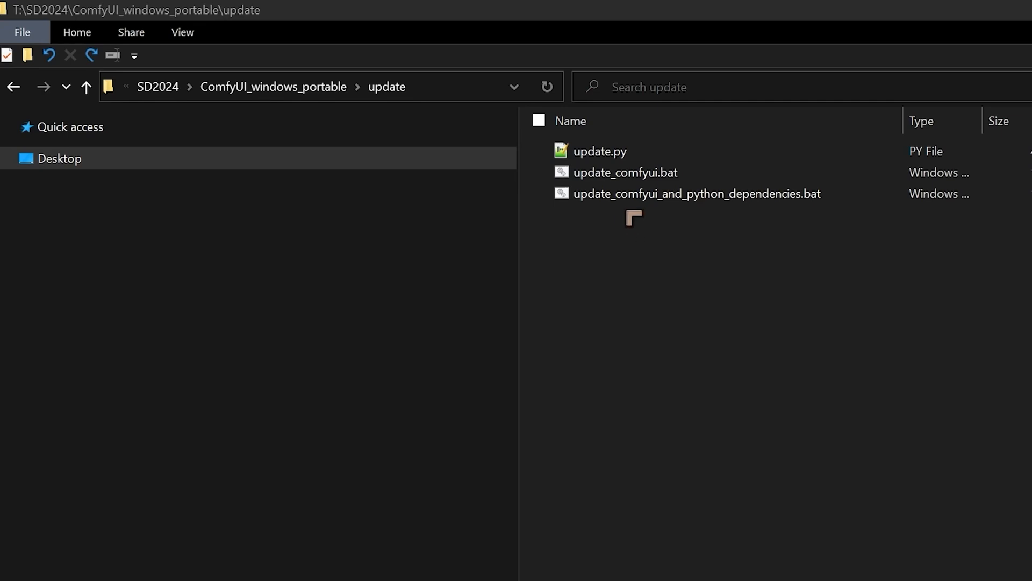
pyautogui.moveTo(718, 214)
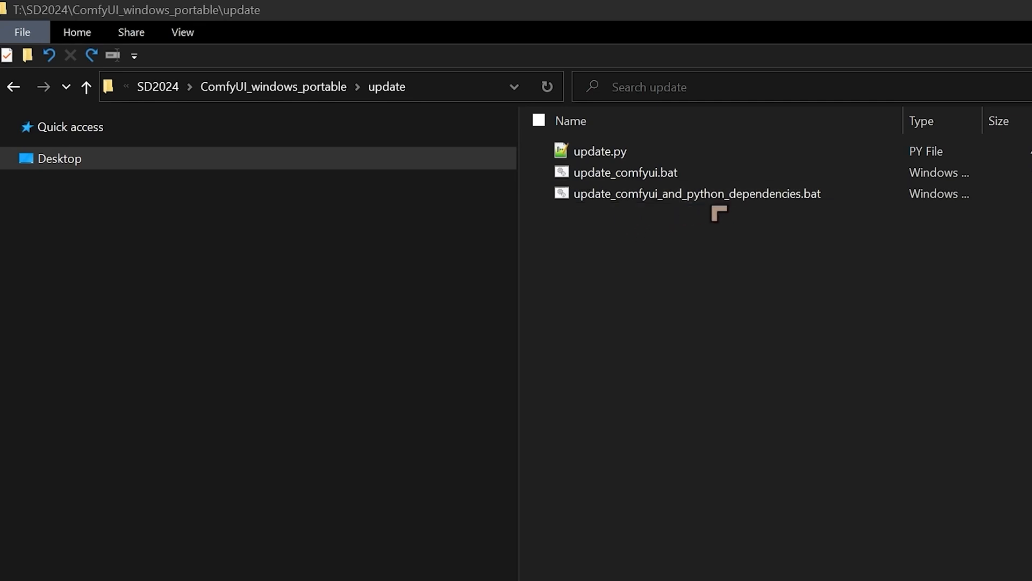
pyautogui.moveTo(688, 257)
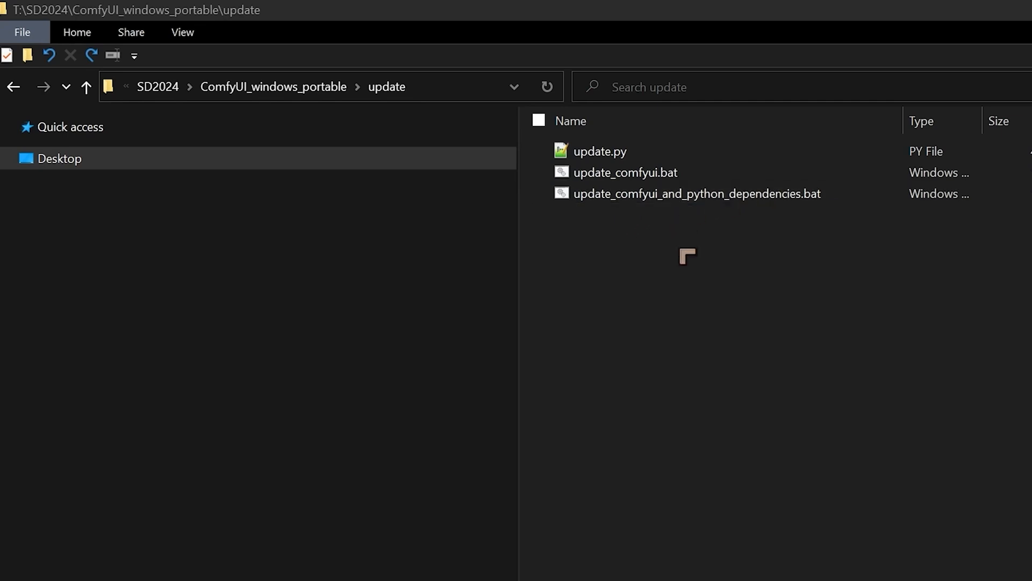
pyautogui.click(694, 193)
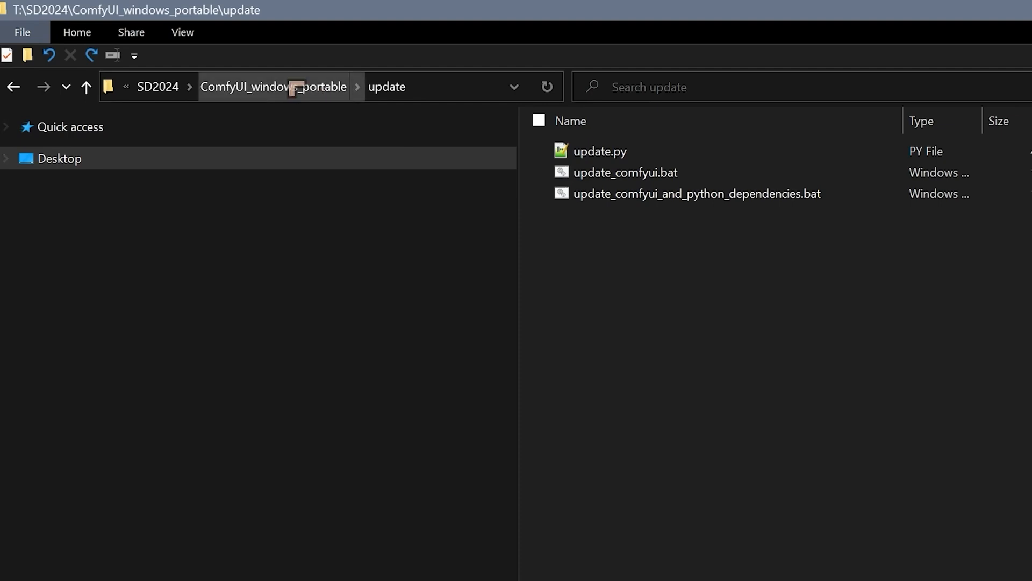
# - Browse the update and python_embeded folders, then return to SD2024 via the breadcrumb
pyautogui.click(85, 86)
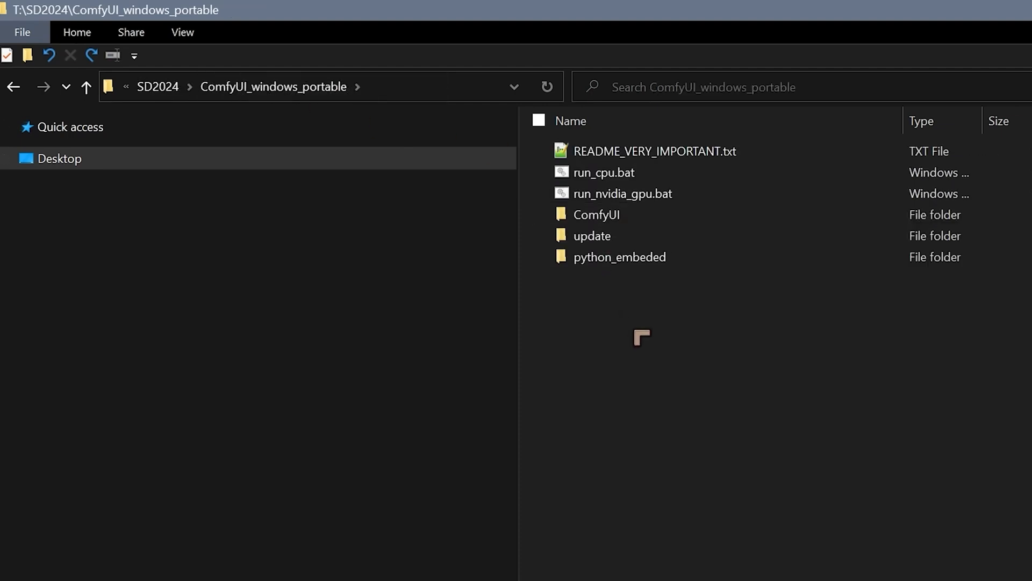
pyautogui.click(592, 236)
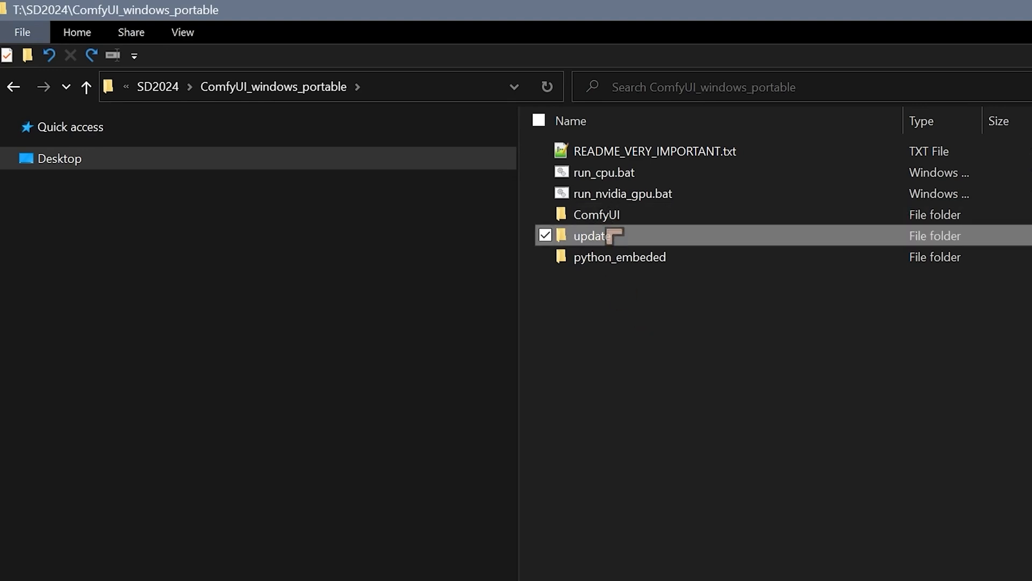
pyautogui.doubleClick(590, 235)
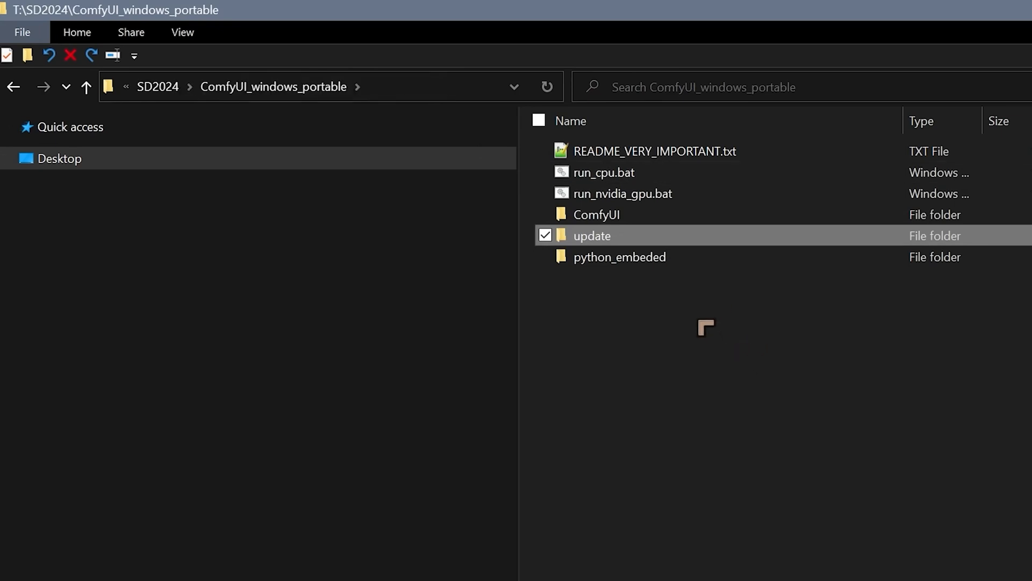
pyautogui.moveTo(655, 257)
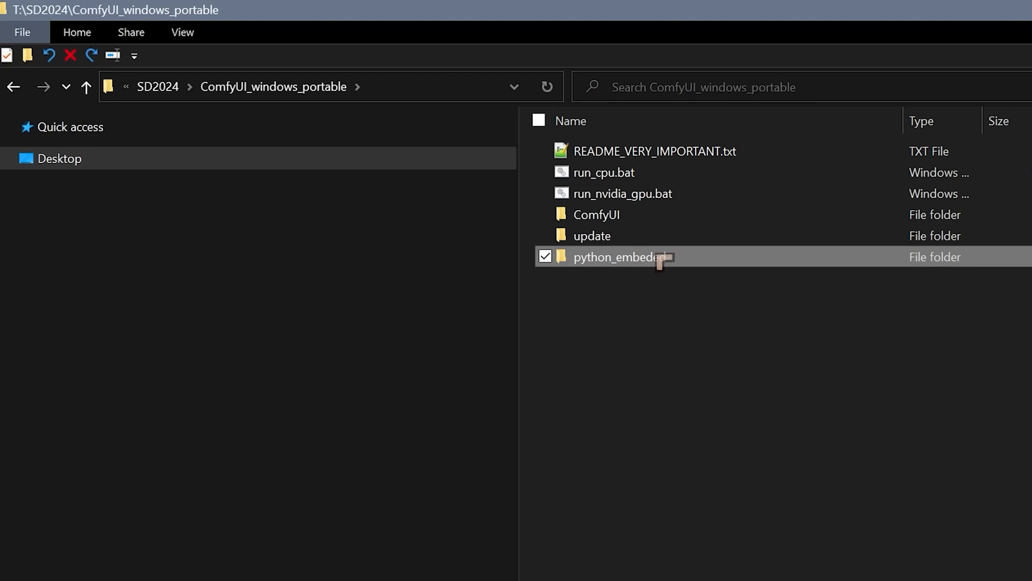
pyautogui.doubleClick(616, 257)
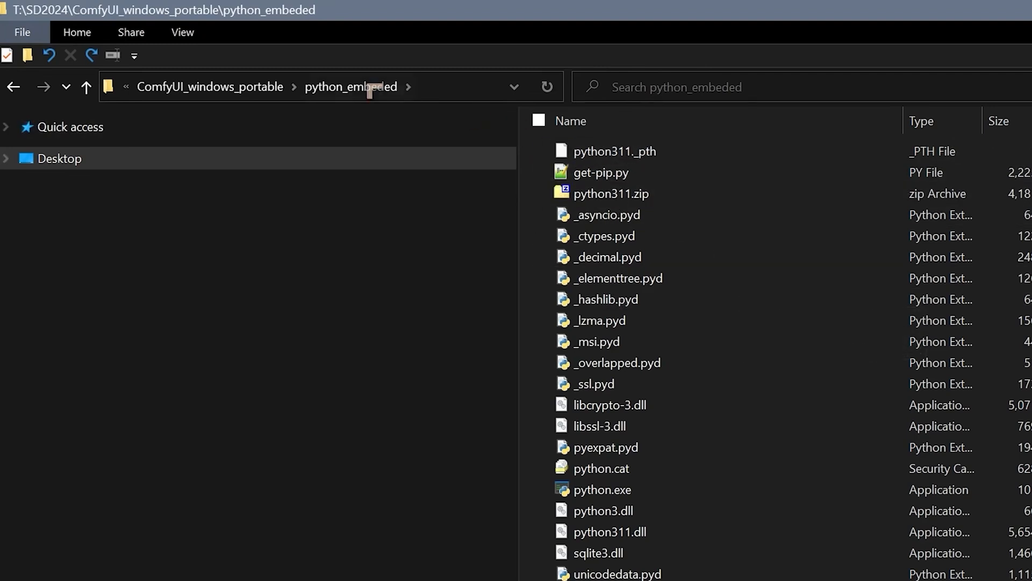
pyautogui.click(612, 150)
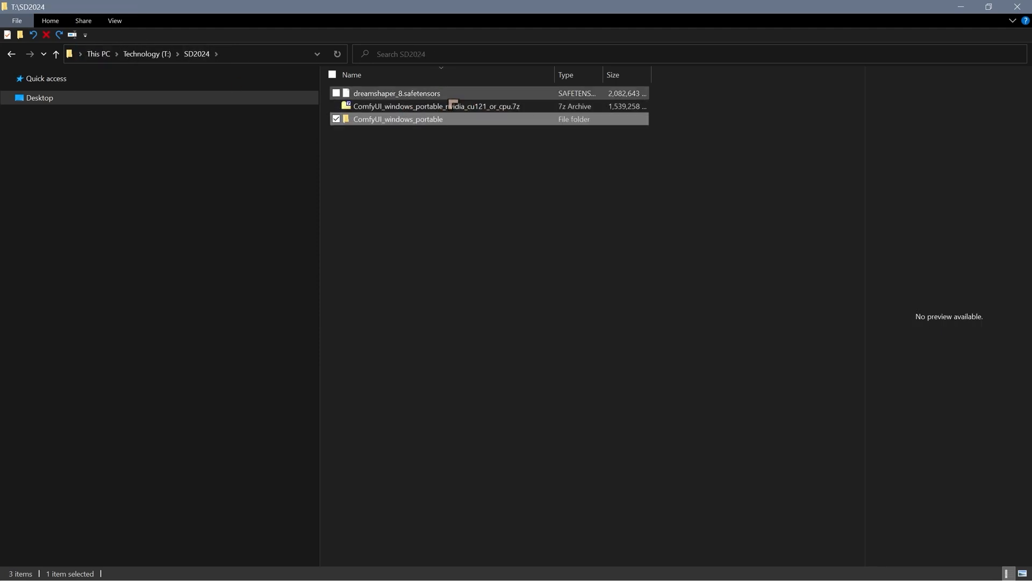
# - Open ComfyUI_windows_portable\ComfyUI, note input/output, and locate dreamshaper_8.safetensors in models\checkpoints
pyautogui.click(396, 93)
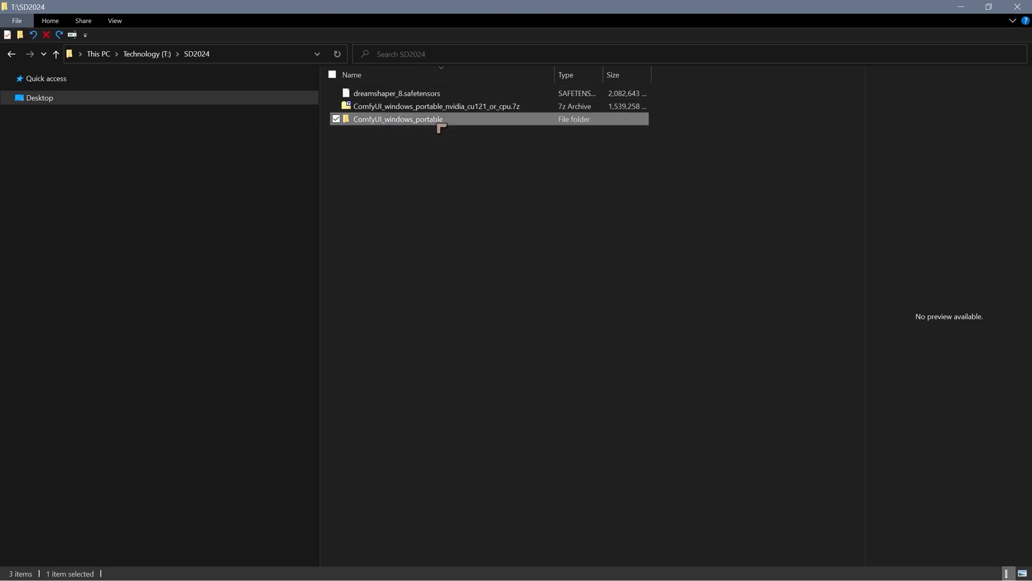
pyautogui.doubleClick(398, 119)
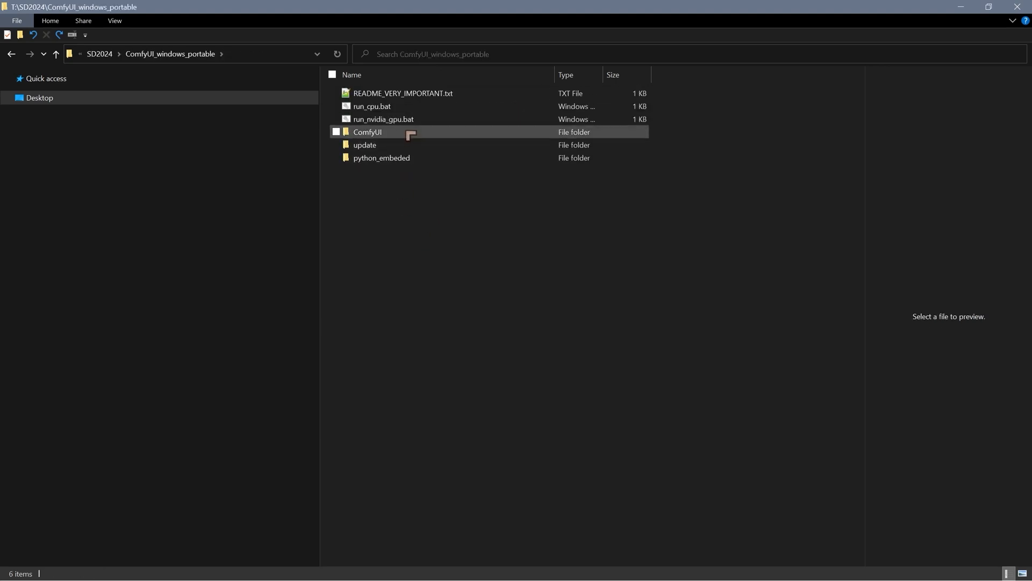
pyautogui.doubleClick(367, 132)
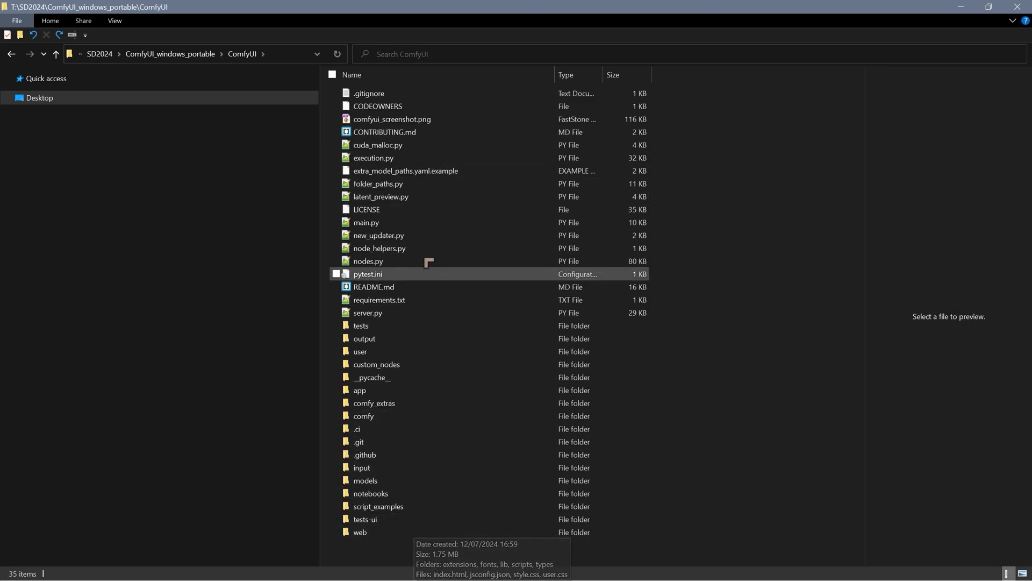
pyautogui.click(358, 440)
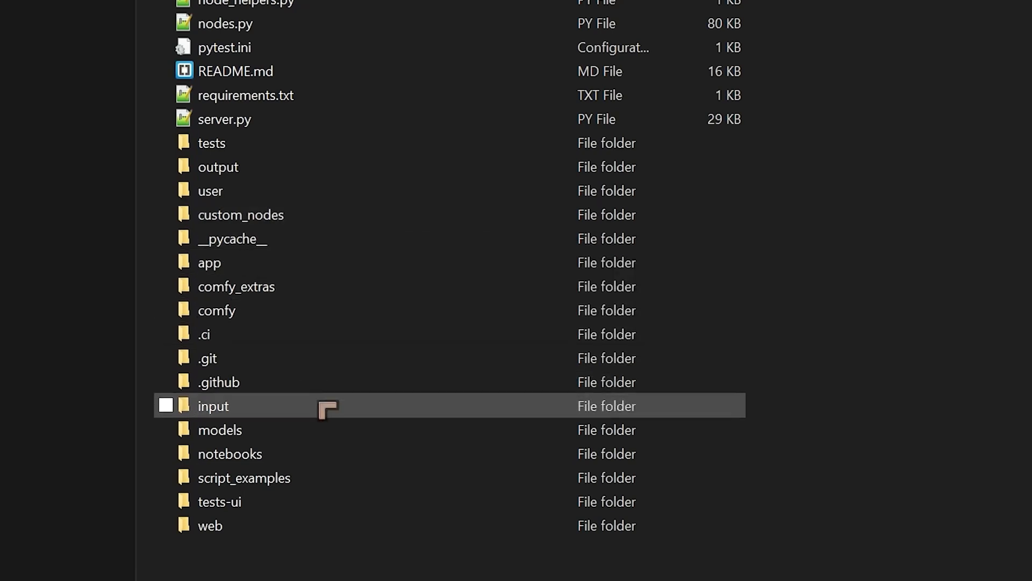
pyautogui.click(219, 430)
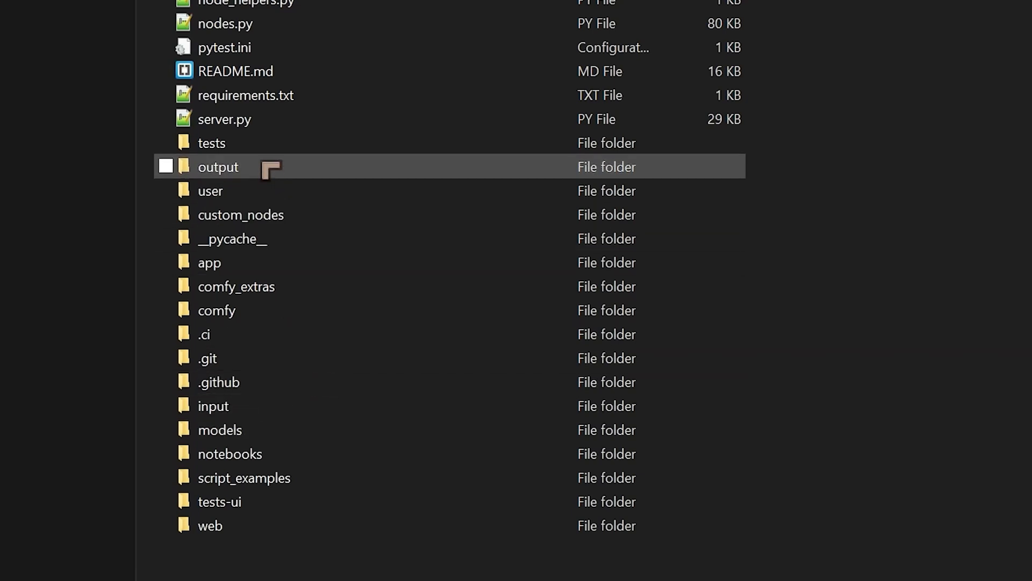
pyautogui.click(230, 454)
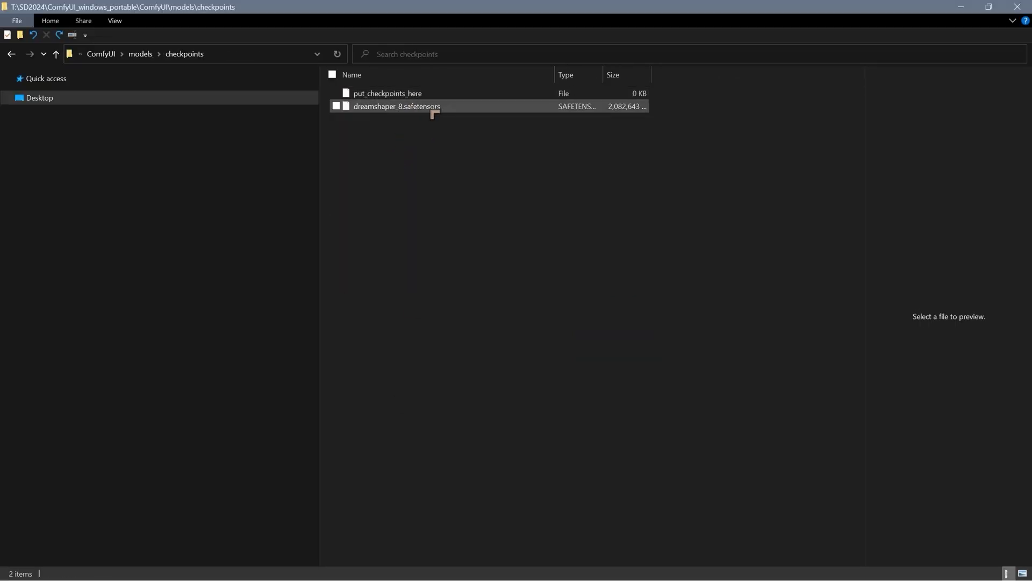
pyautogui.click(461, 184)
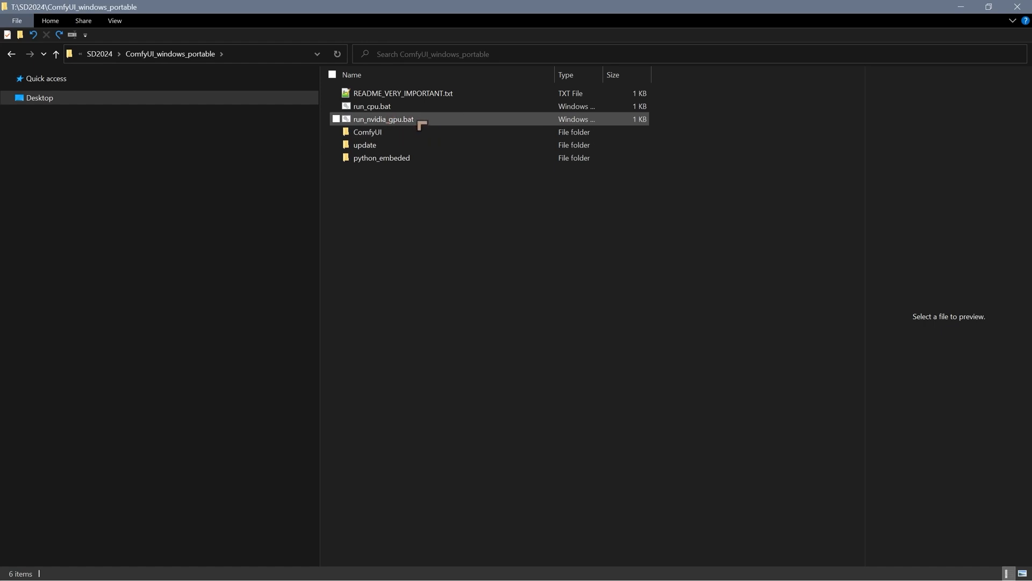
pyautogui.moveTo(382, 119)
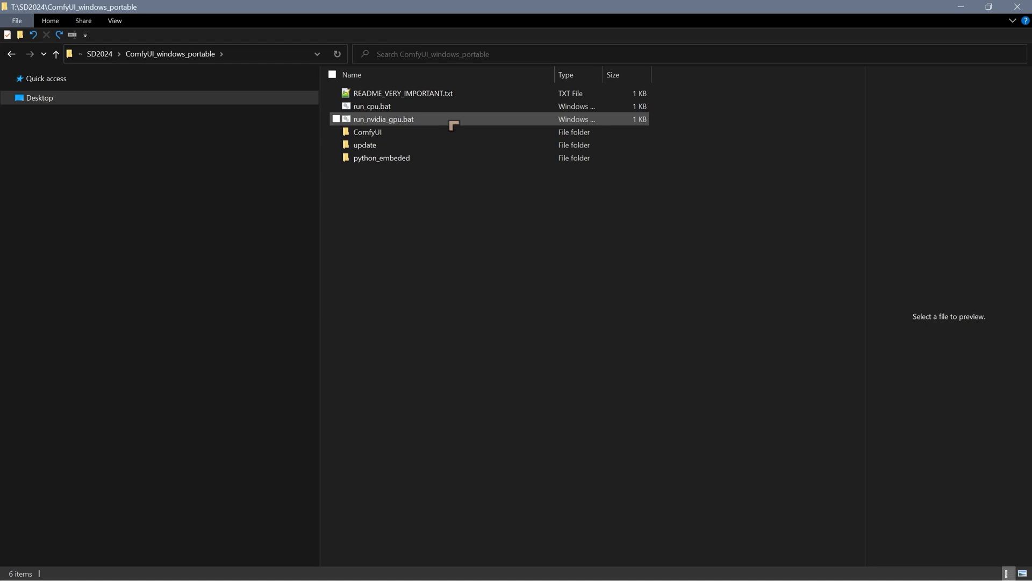
pyautogui.moveTo(383, 119)
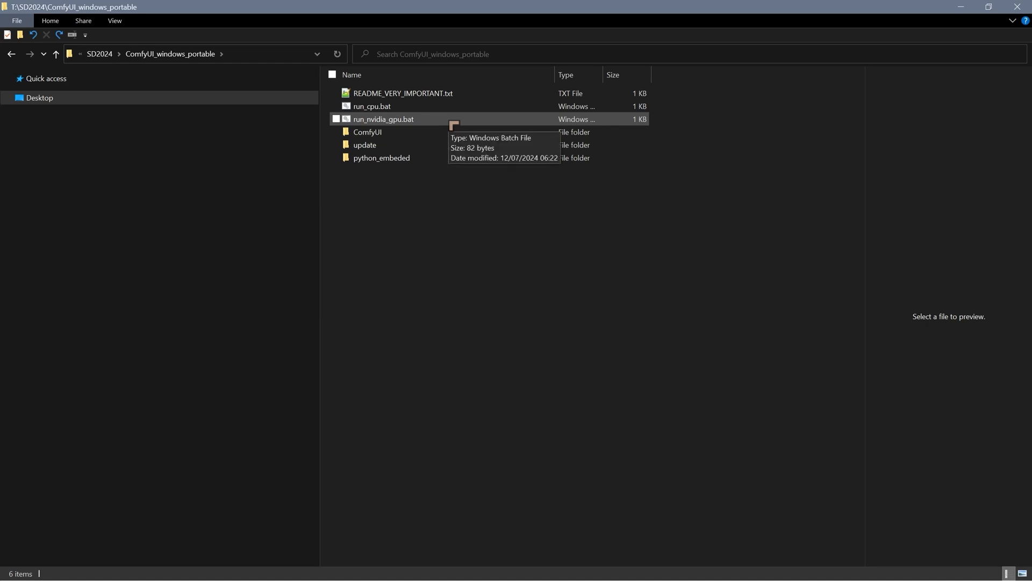
# - Launch run_nvidia_gpu.bat, allowing it through the unverified-publisher Security Warning
pyautogui.doubleClick(382, 119)
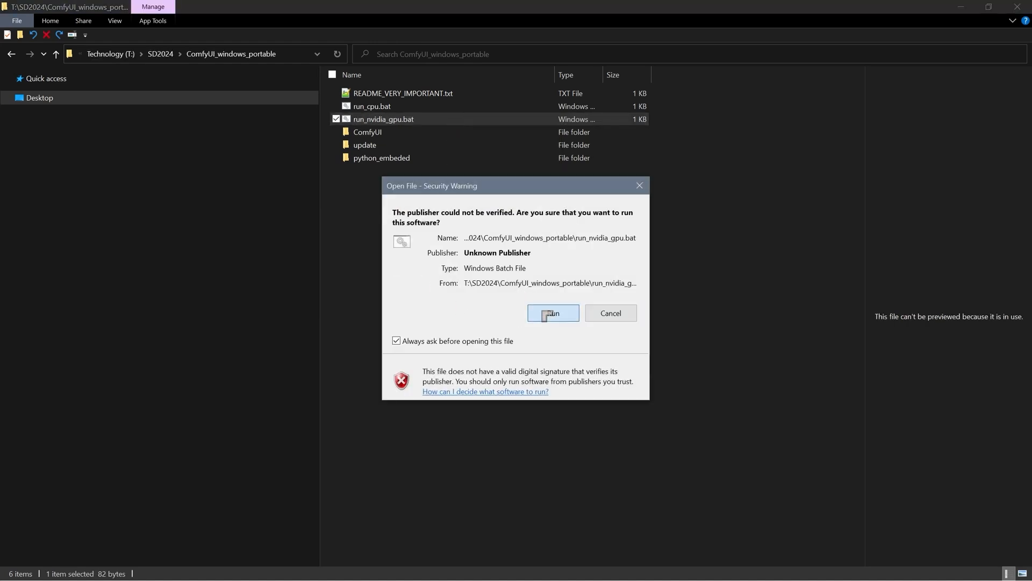
pyautogui.click(551, 313)
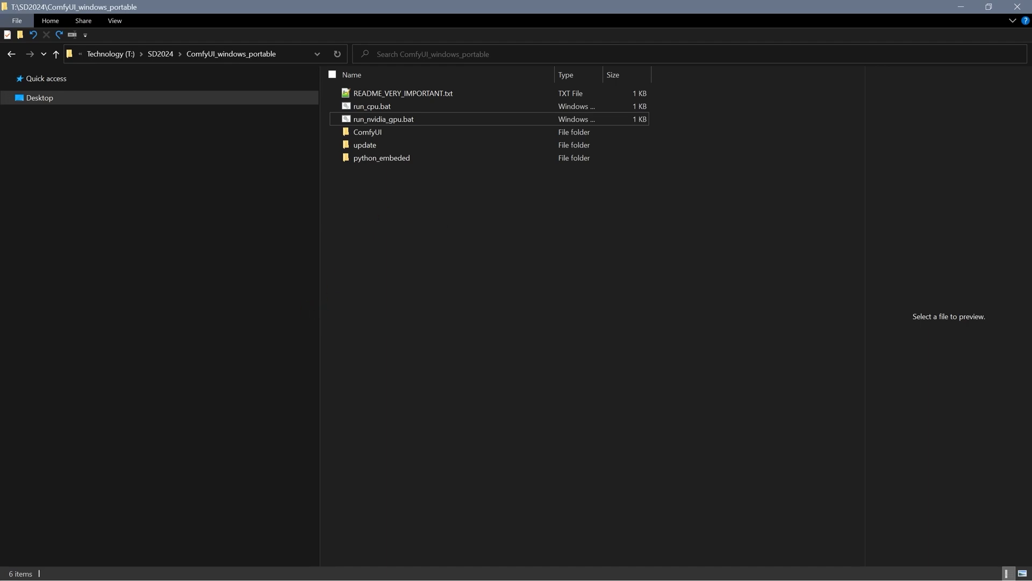
pyautogui.doubleClick(383, 120)
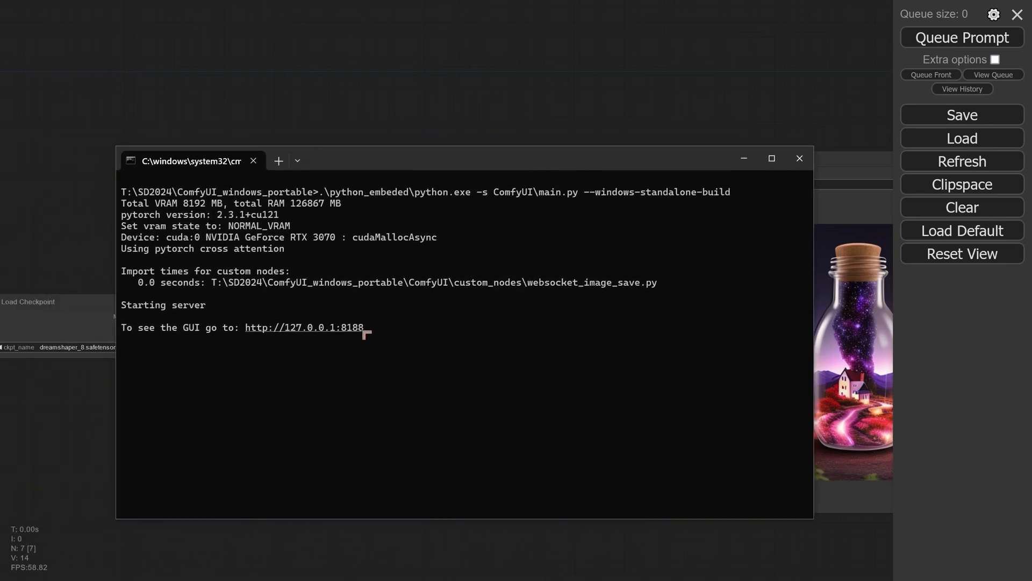
pyautogui.moveTo(325, 341)
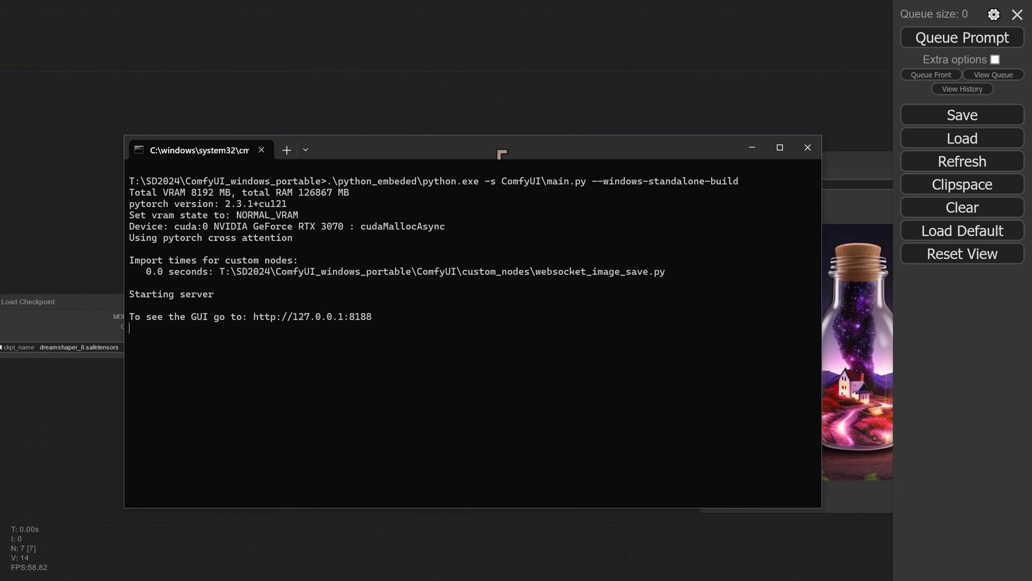
pyautogui.click(807, 147)
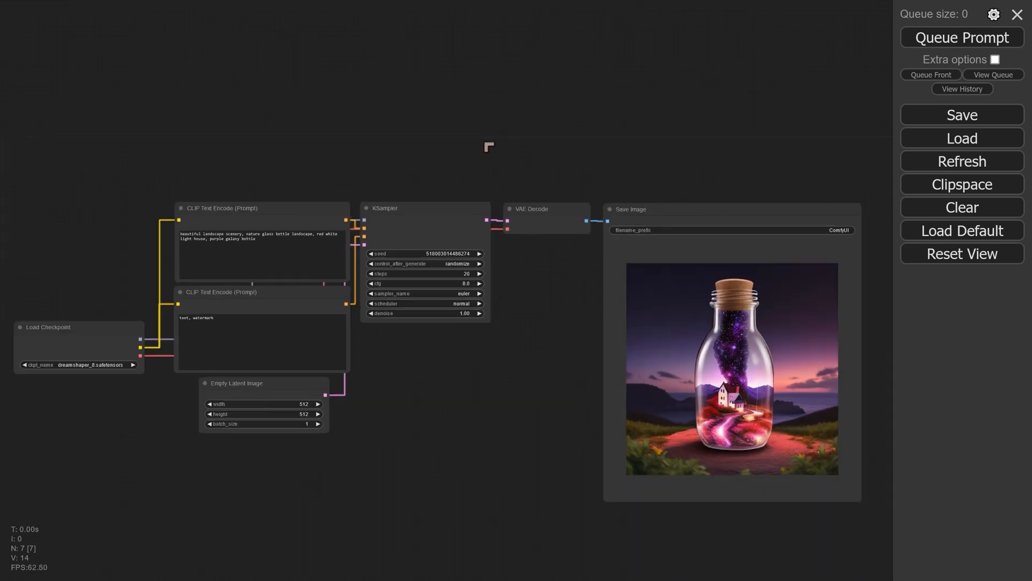
# - Check the dreamshaper_8 checkpoint and glass-bottle landscape prompt, then queue two generations
pyautogui.moveTo(461, 152); pyautogui.dragTo(474, 195)
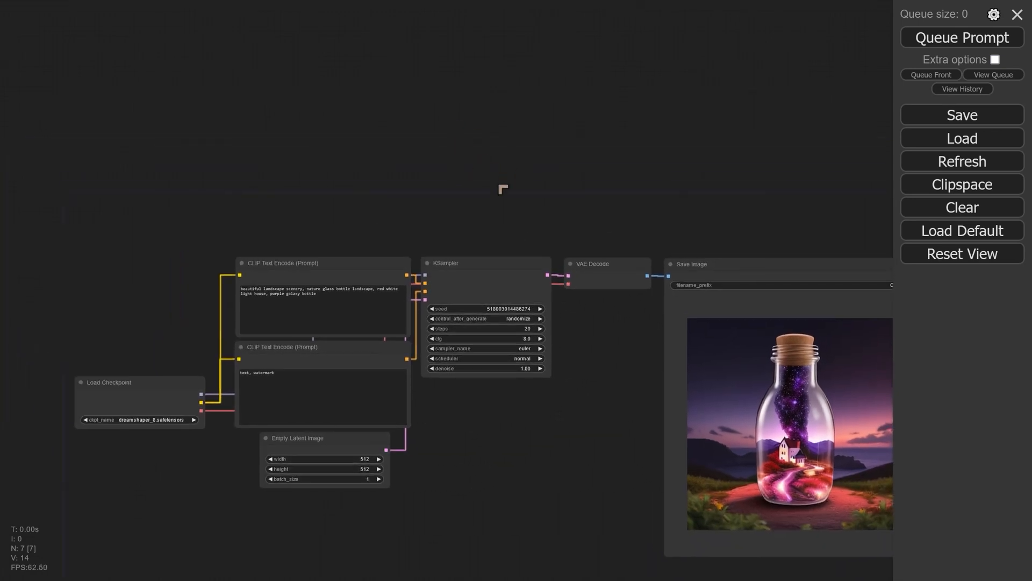
pyautogui.moveTo(548, 197)
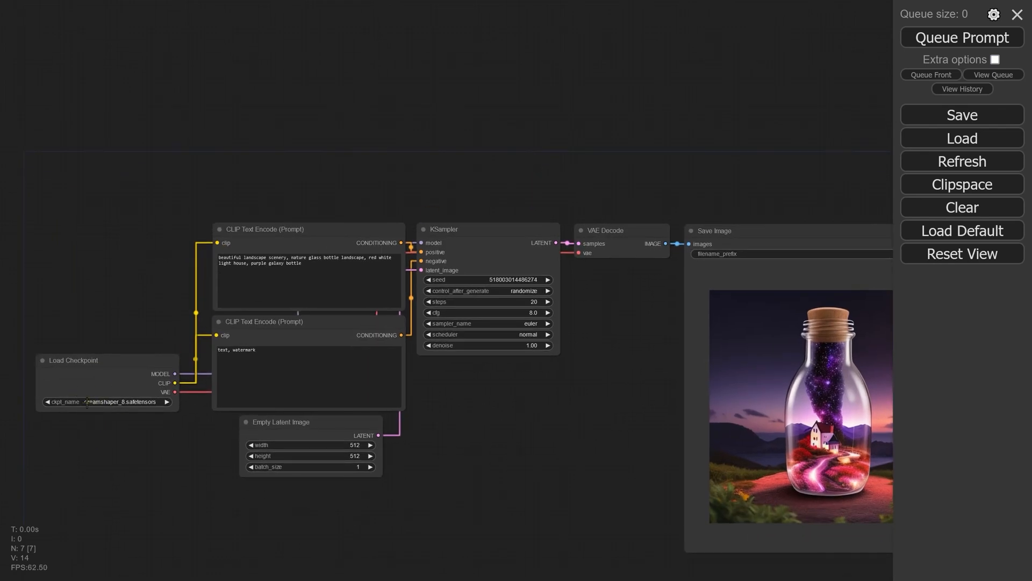
pyautogui.click(74, 360)
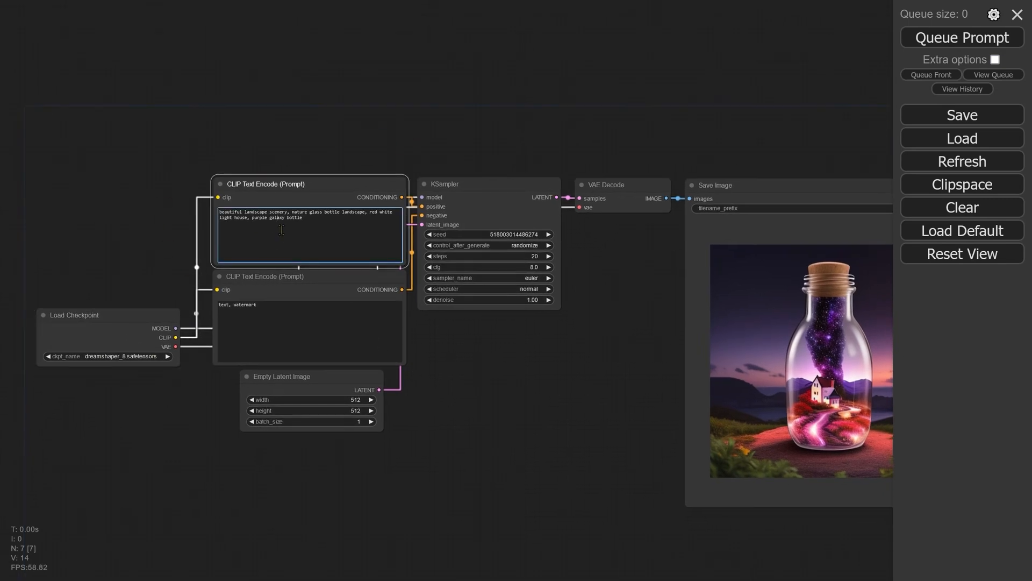
pyautogui.moveTo(961, 38)
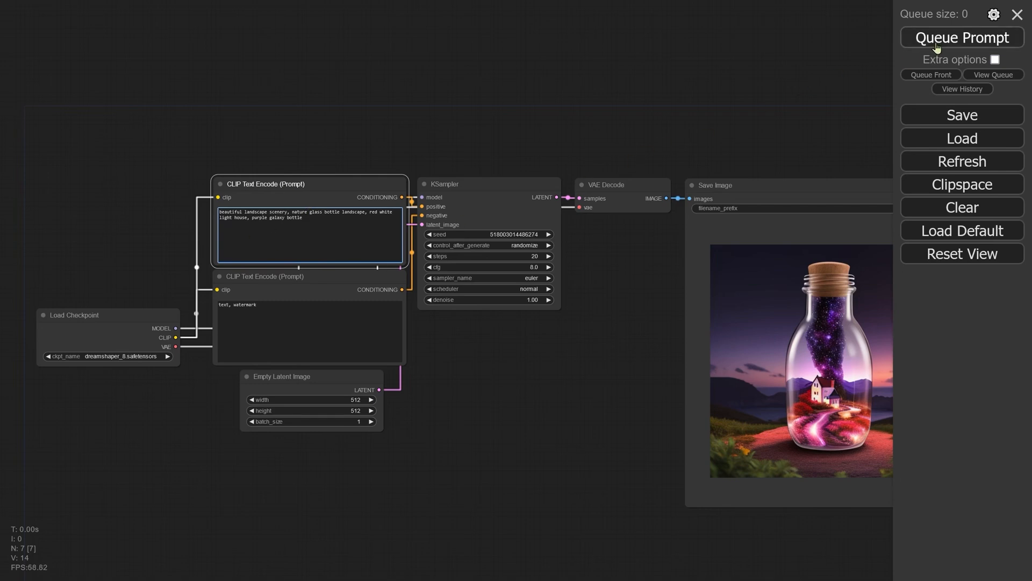
pyautogui.click(961, 38)
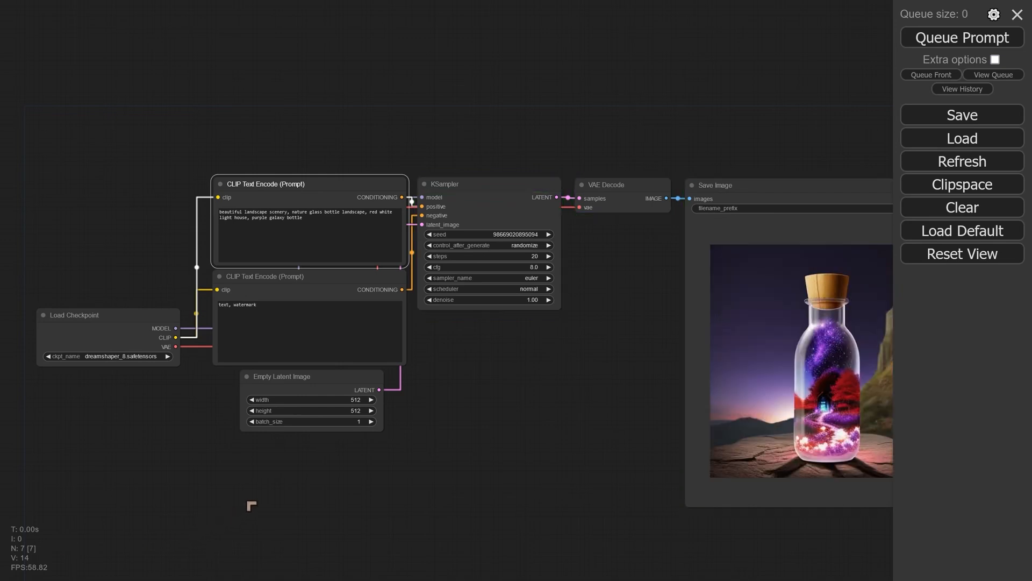
pyautogui.click(960, 37)
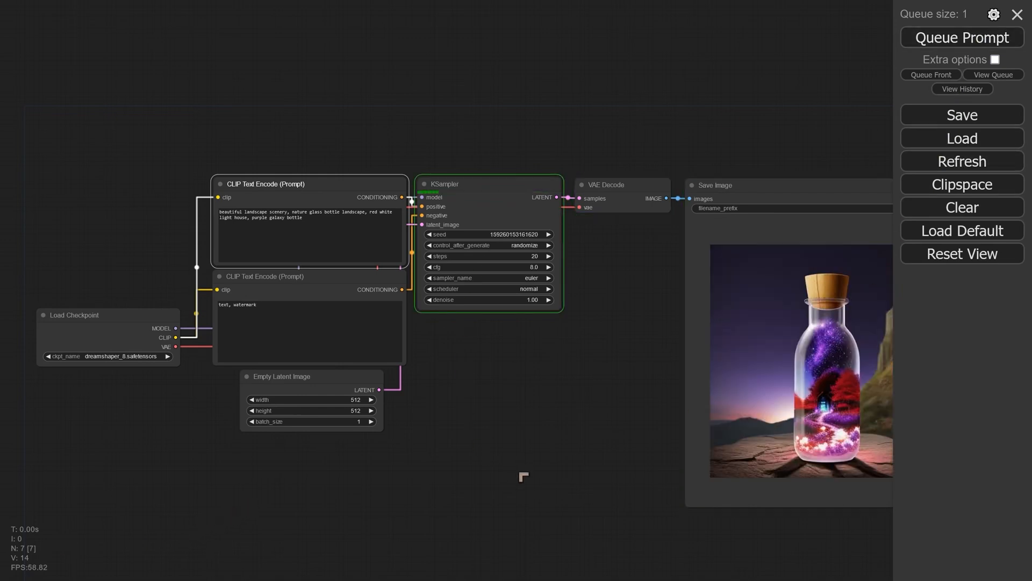